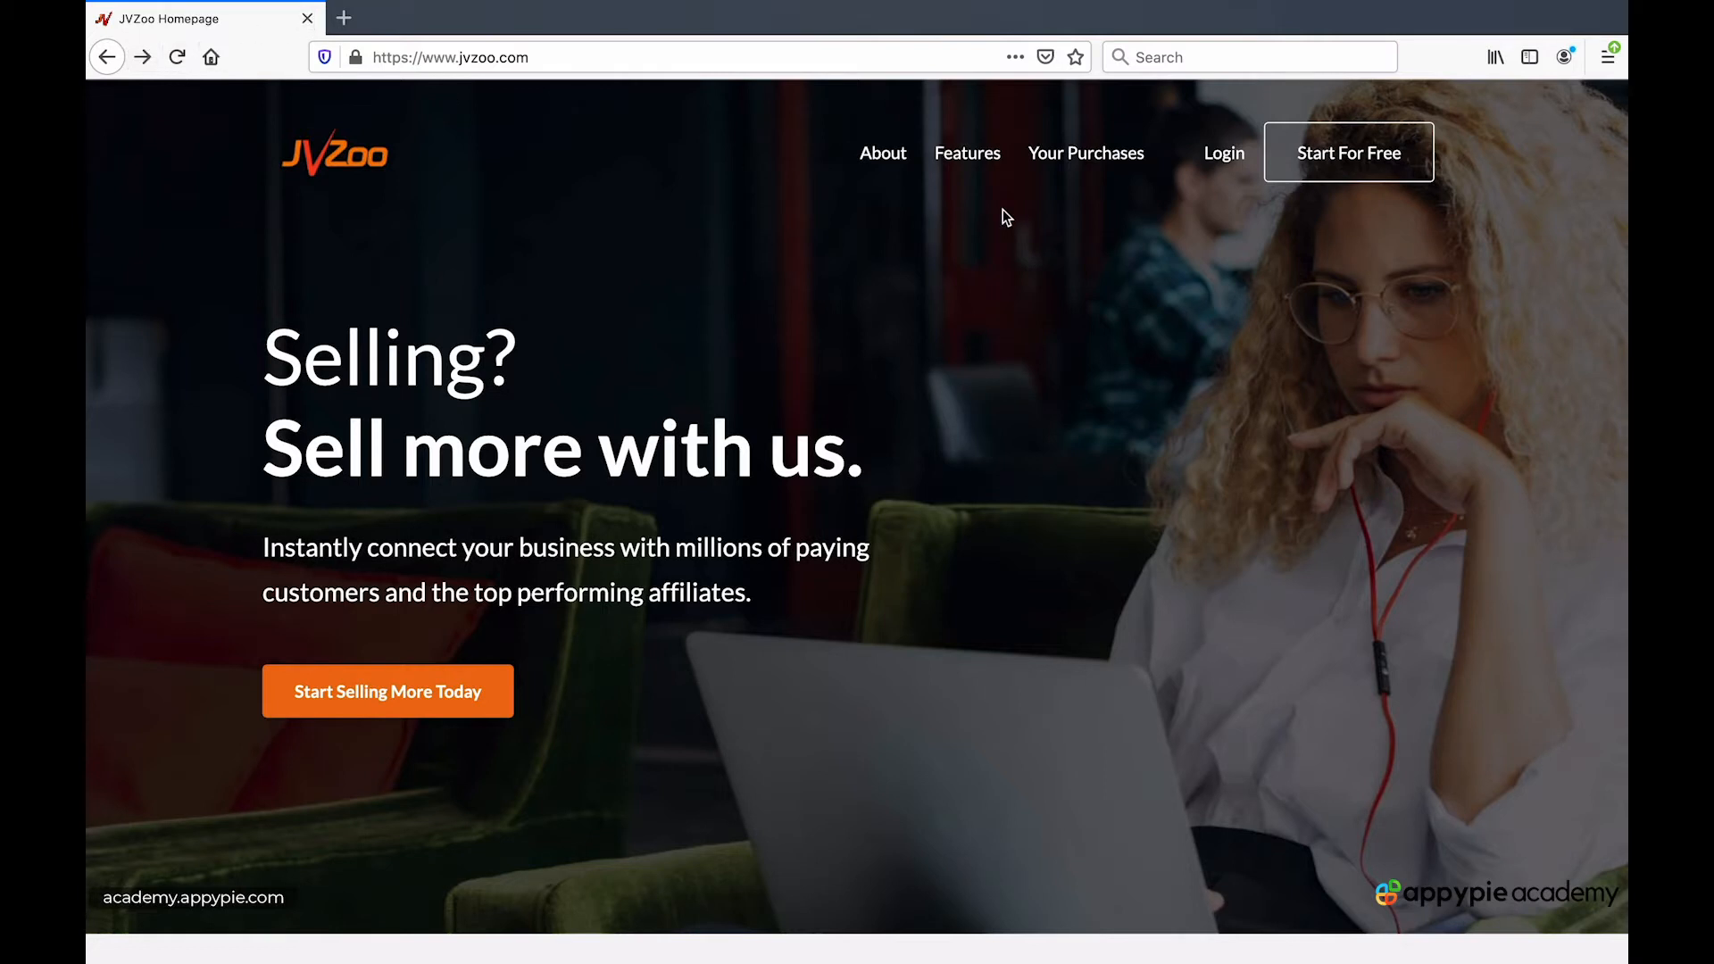
- Start a free JVZoo account and look over the Agreements, Policies and Disclaimers link
{"action": "left_click", "coordinate": [1348, 152]}
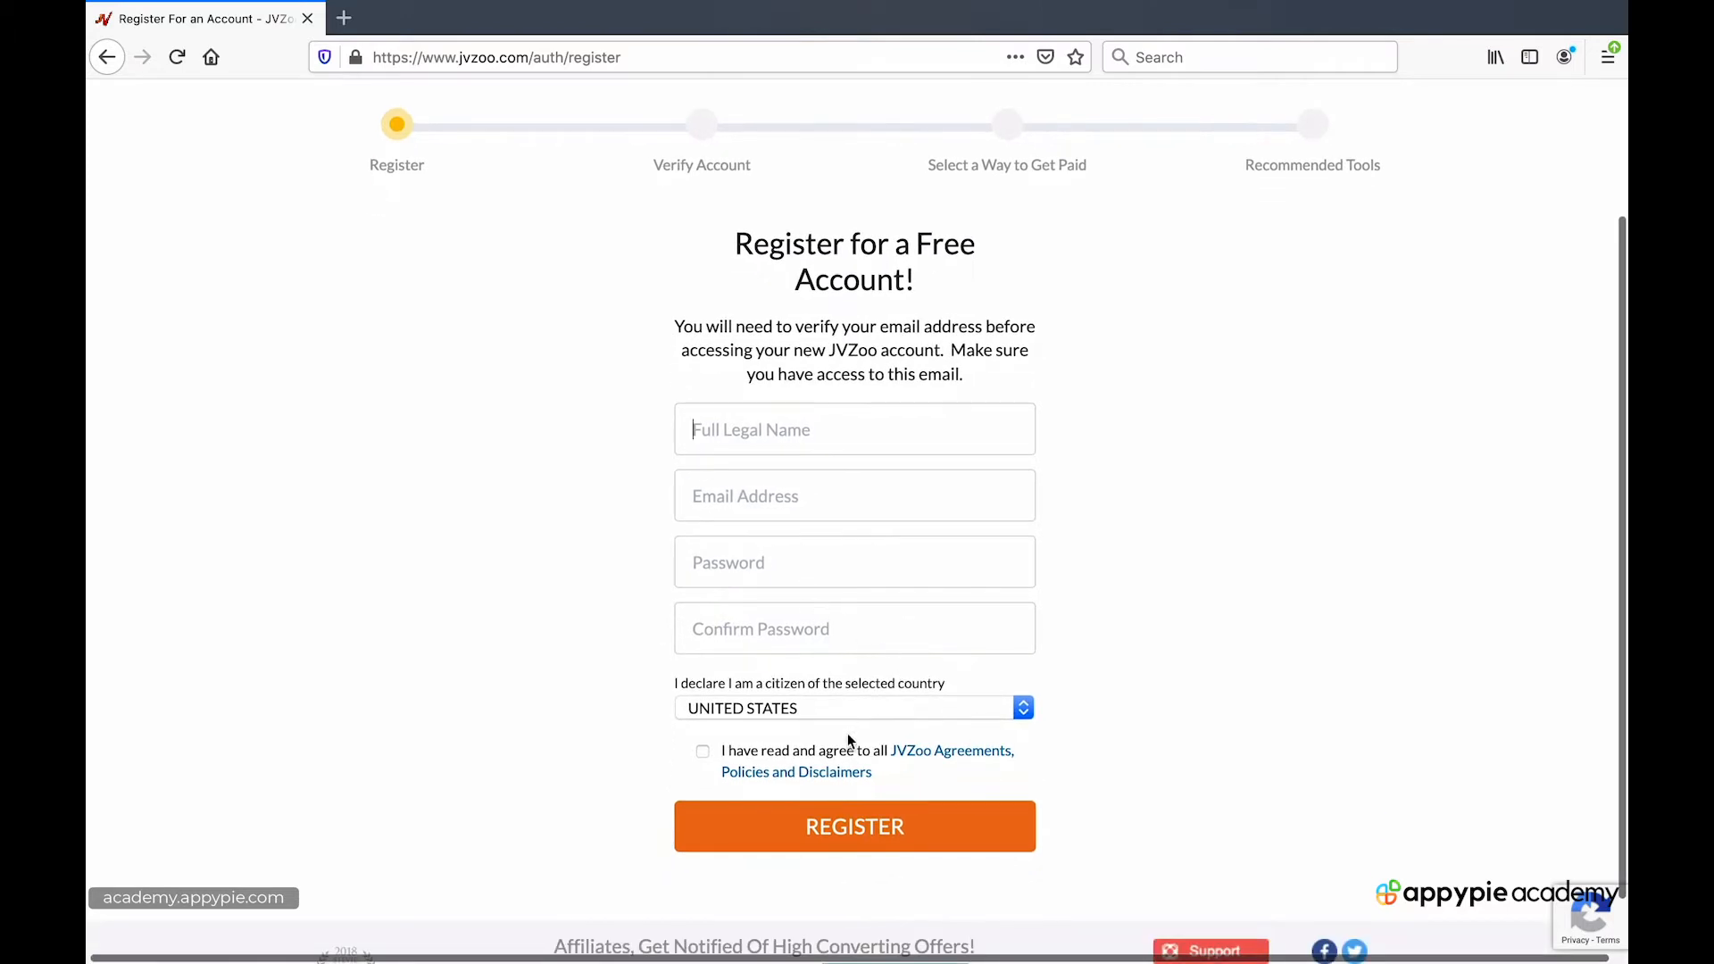
{"action": "mouse_move", "coordinate": [927, 757]}
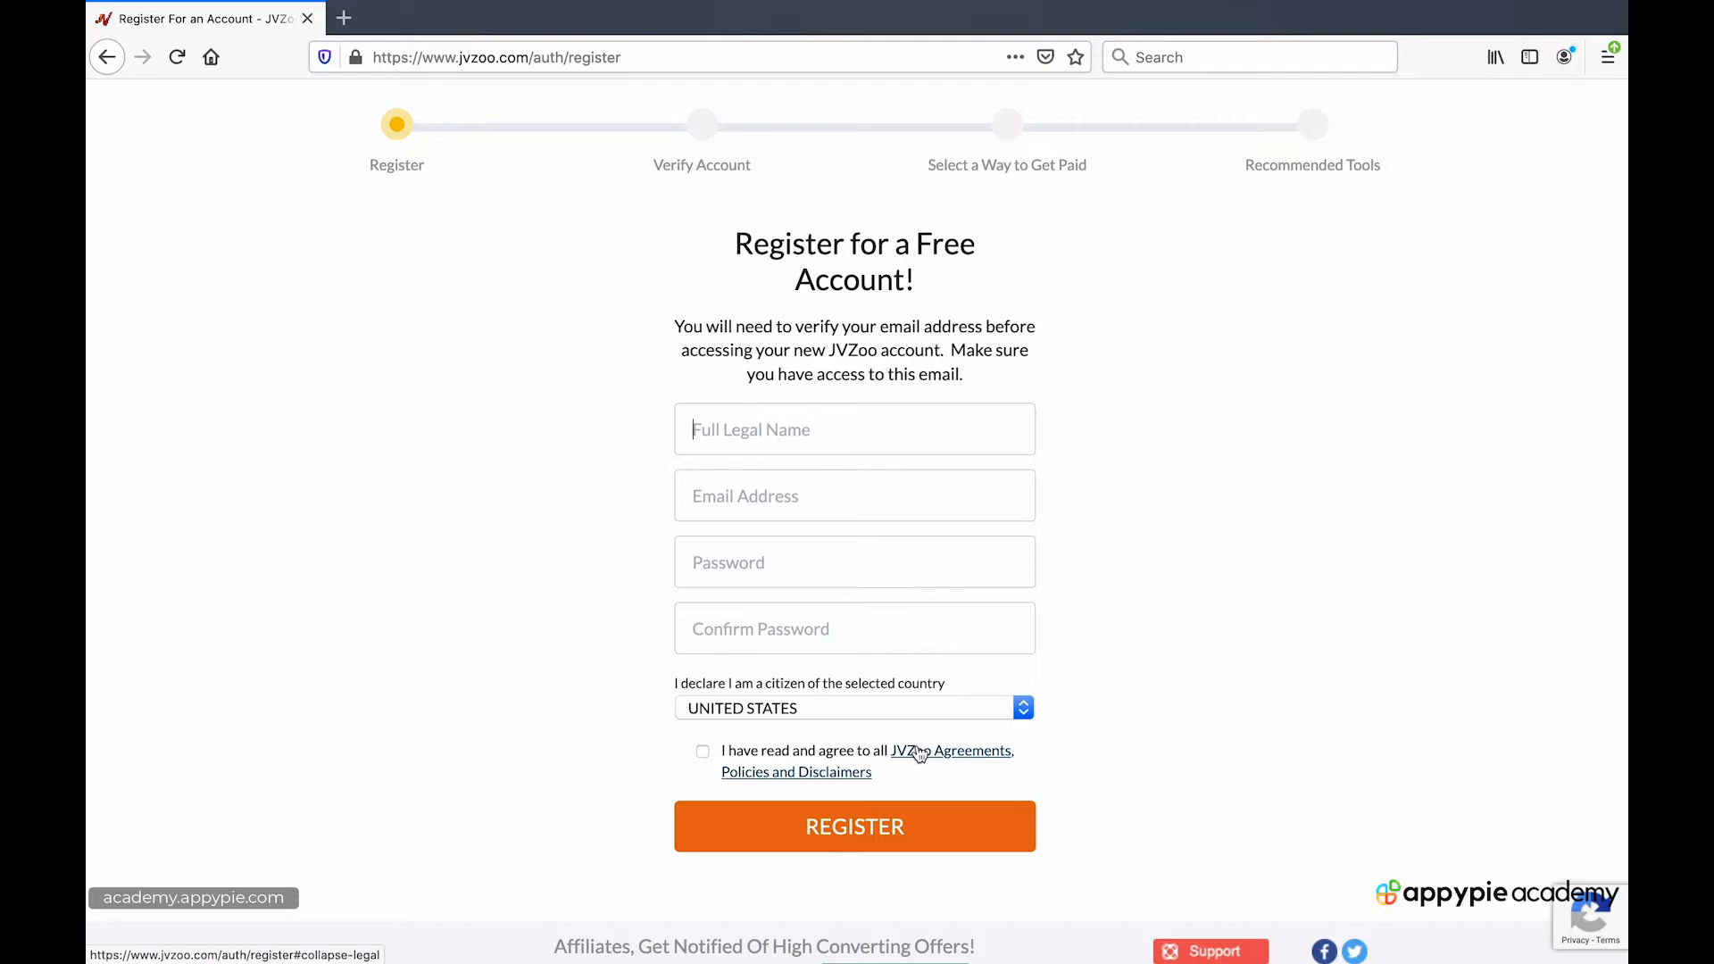
{"action": "left_click", "coordinate": [854, 429]}
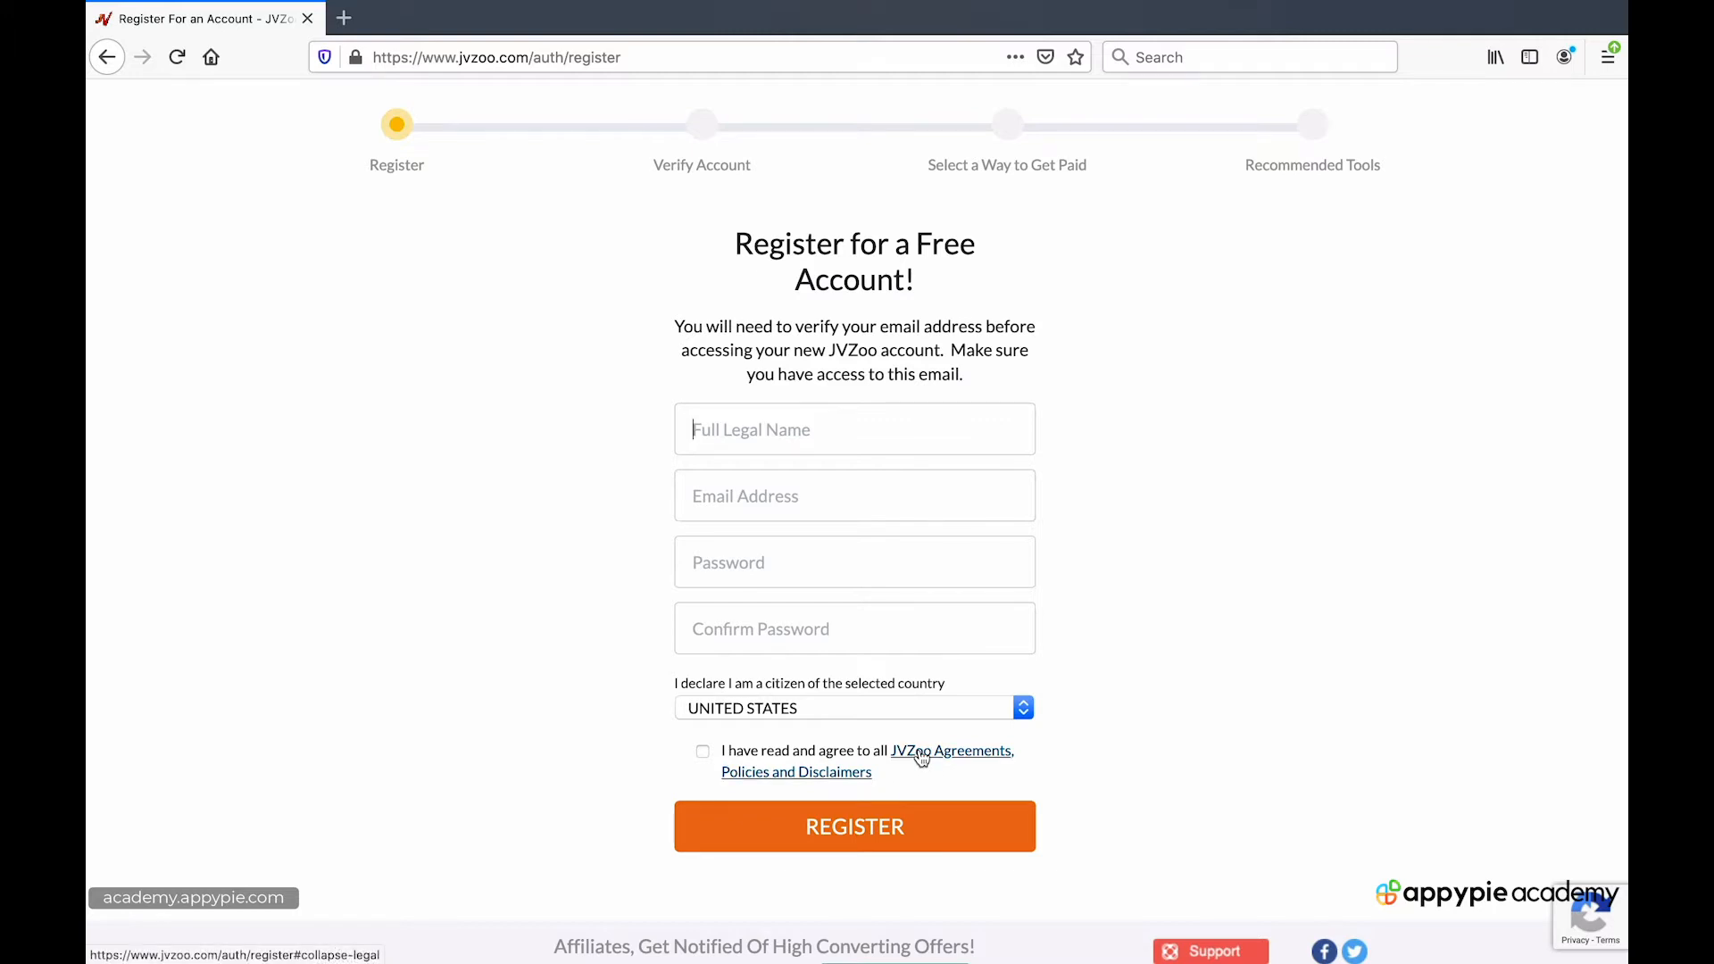
- Accept the JVZoo agreements and move on to the password fields of the sign-up form
{"action": "left_click", "coordinate": [701, 751]}
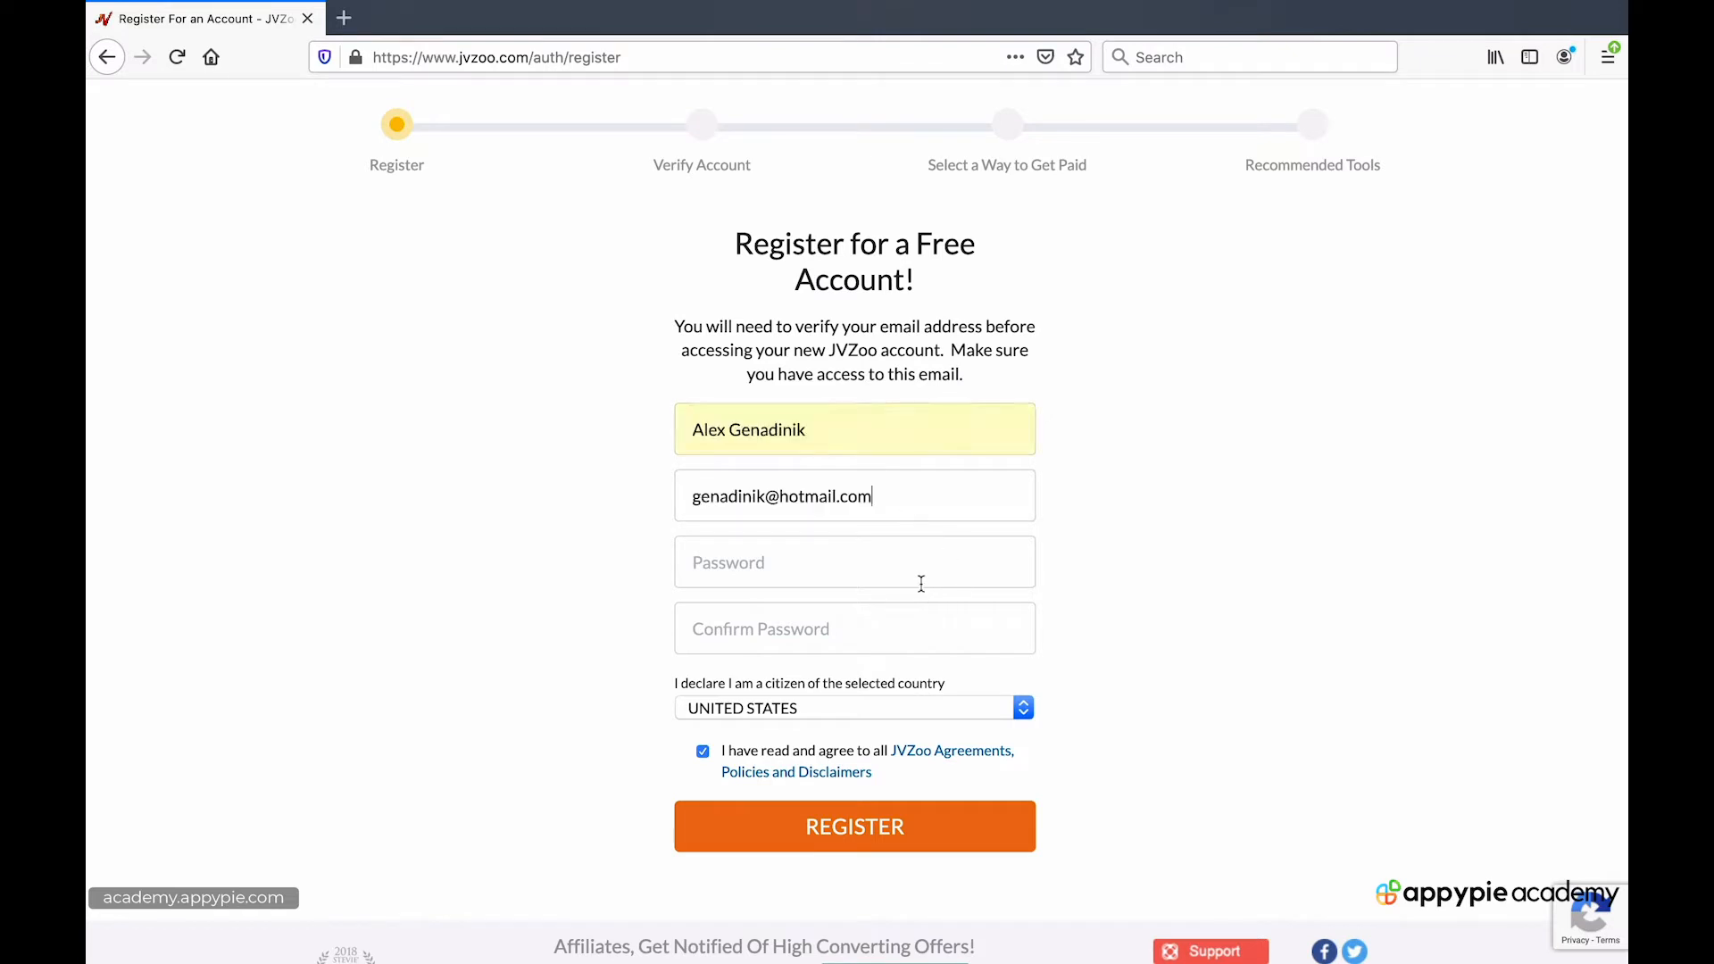
{"action": "mouse_move", "coordinate": [741, 680]}
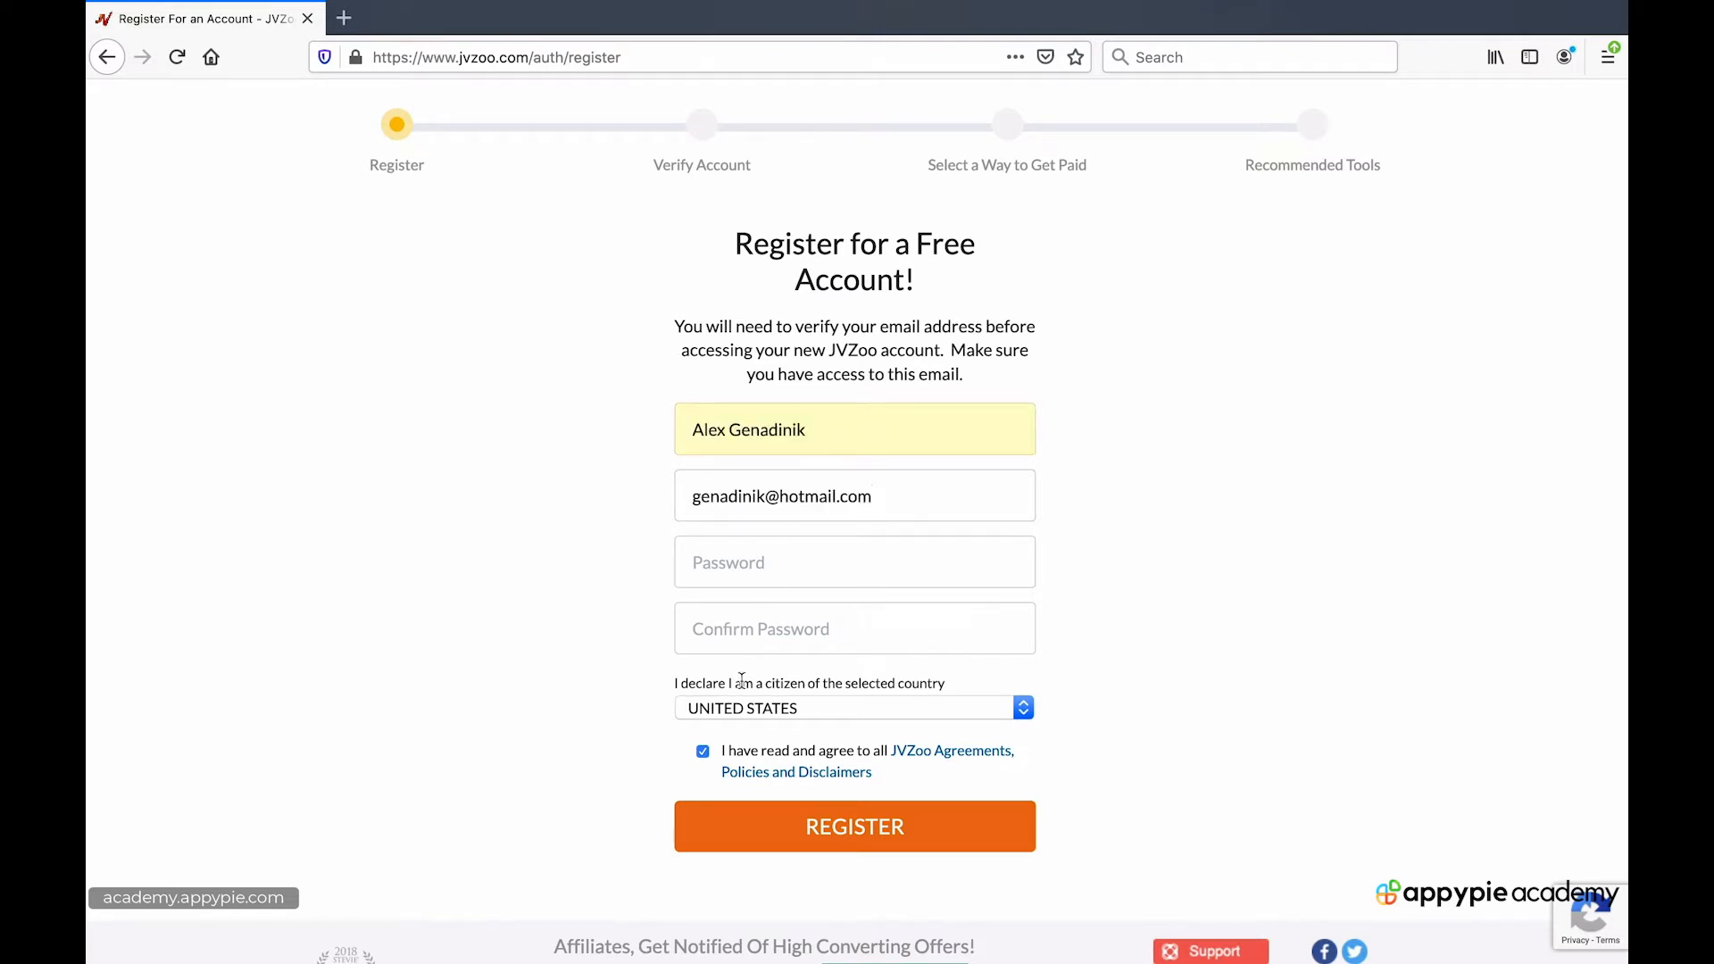
{"action": "mouse_move", "coordinate": [713, 718]}
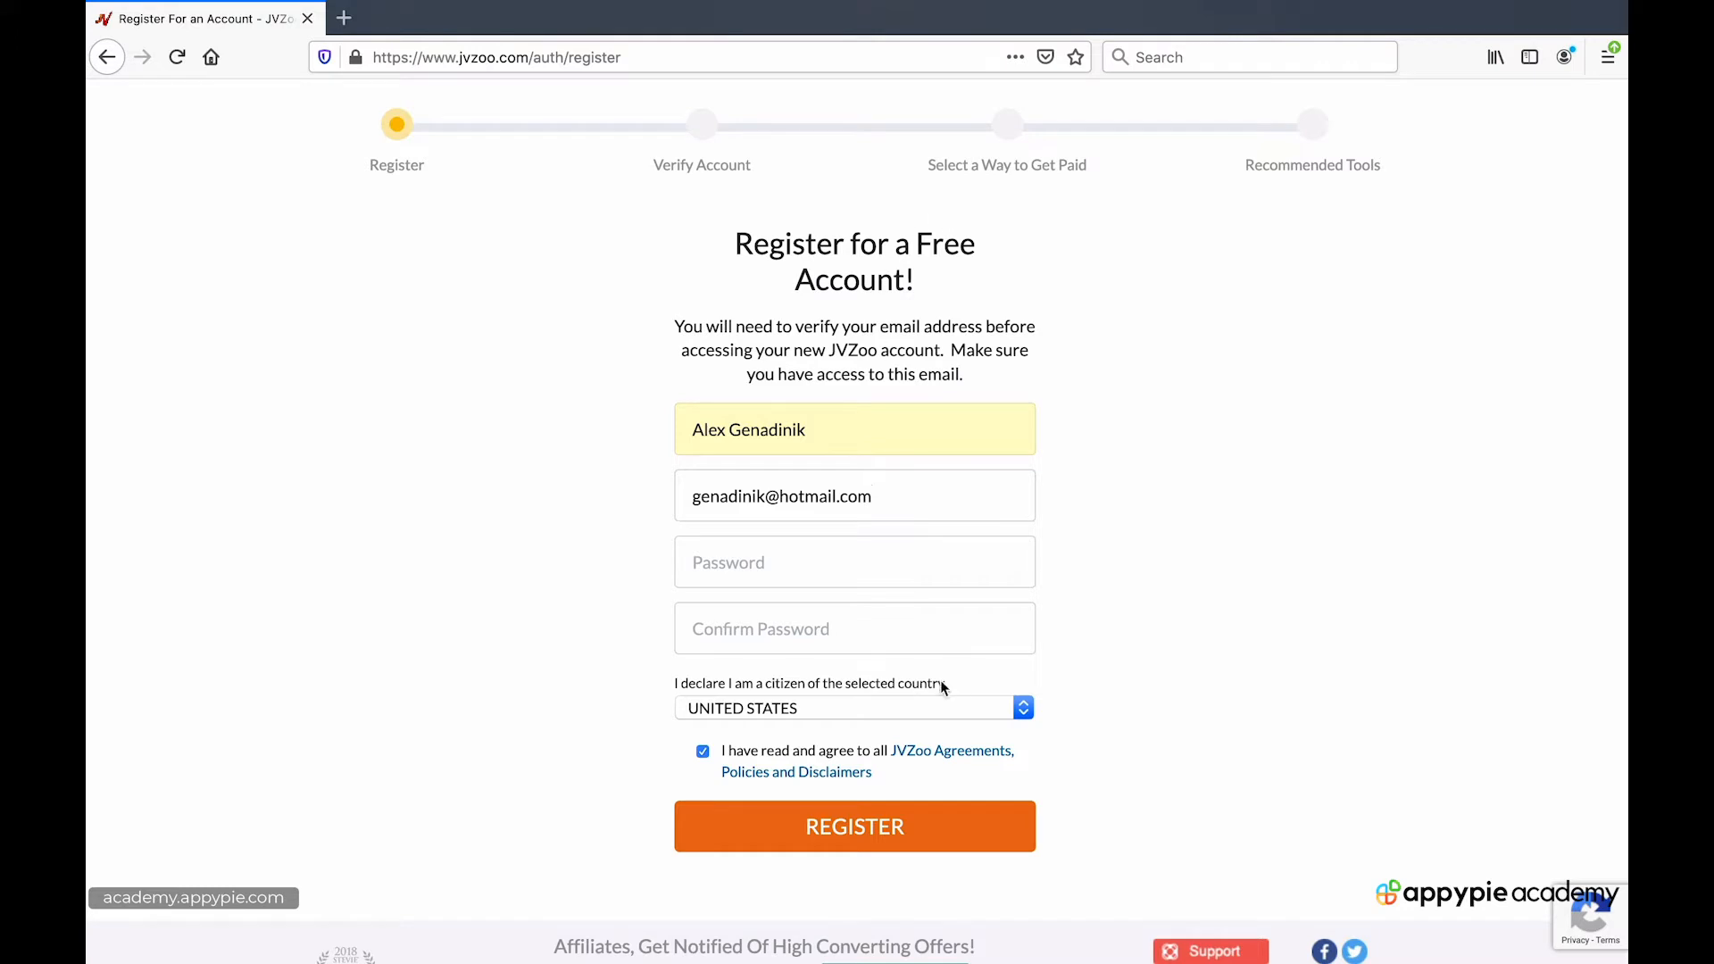
{"action": "left_click", "coordinate": [824, 561]}
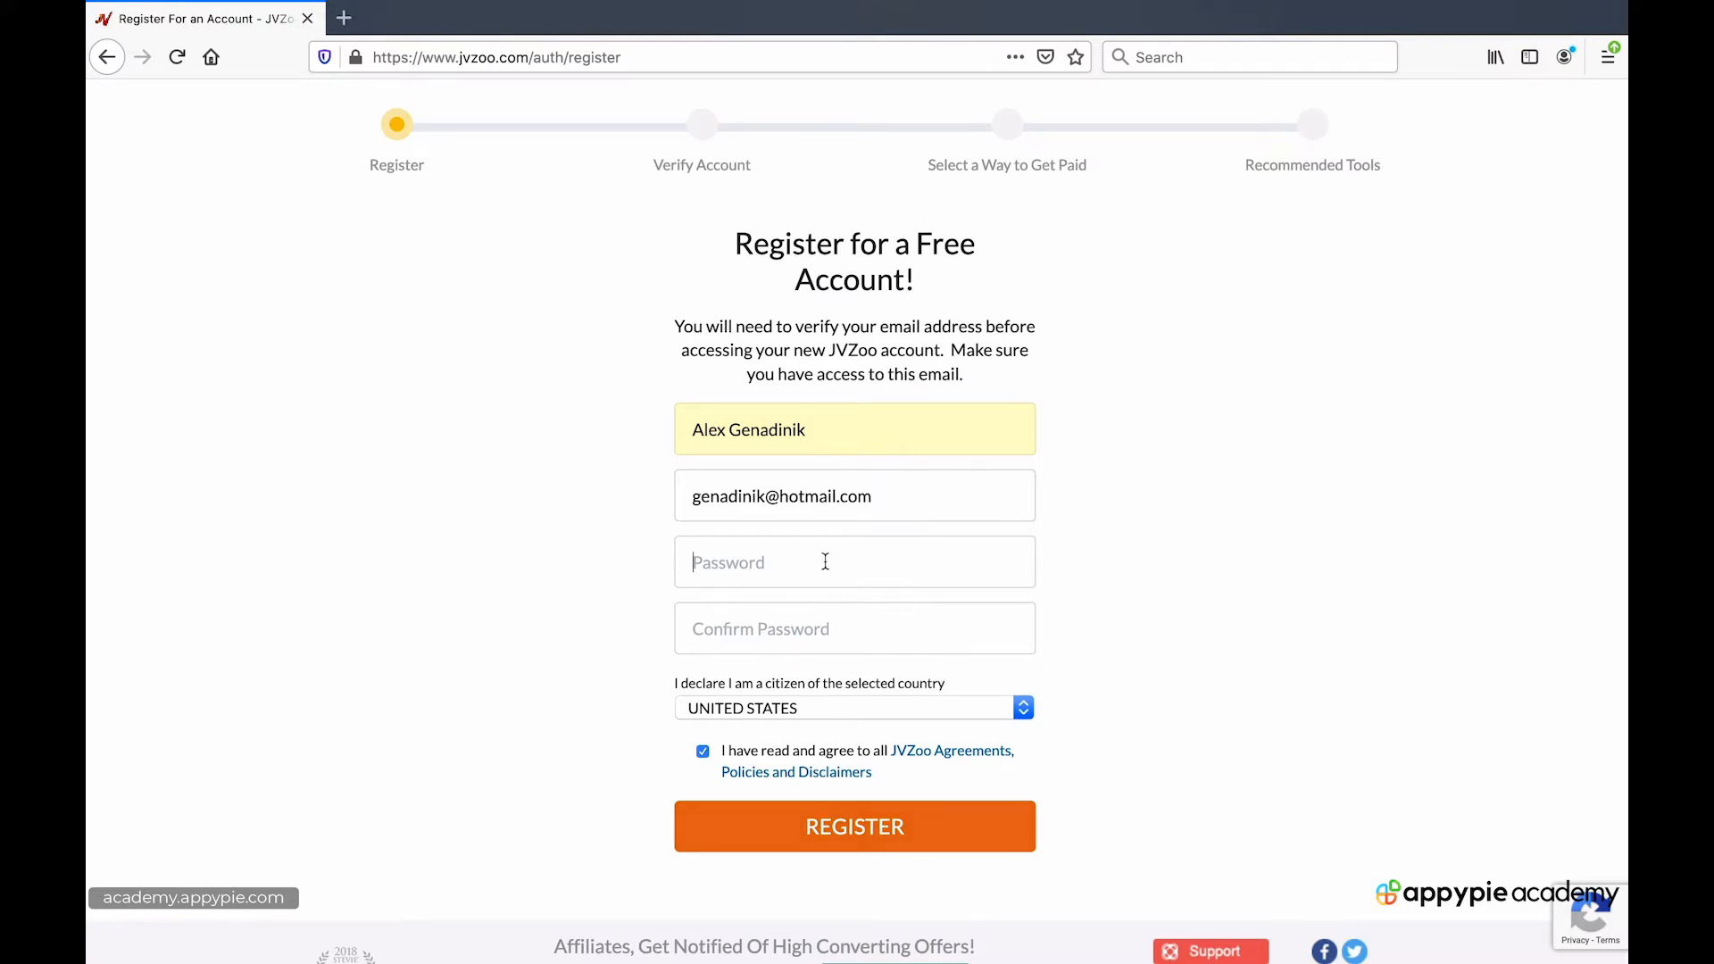
{"action": "left_click", "coordinate": [809, 628]}
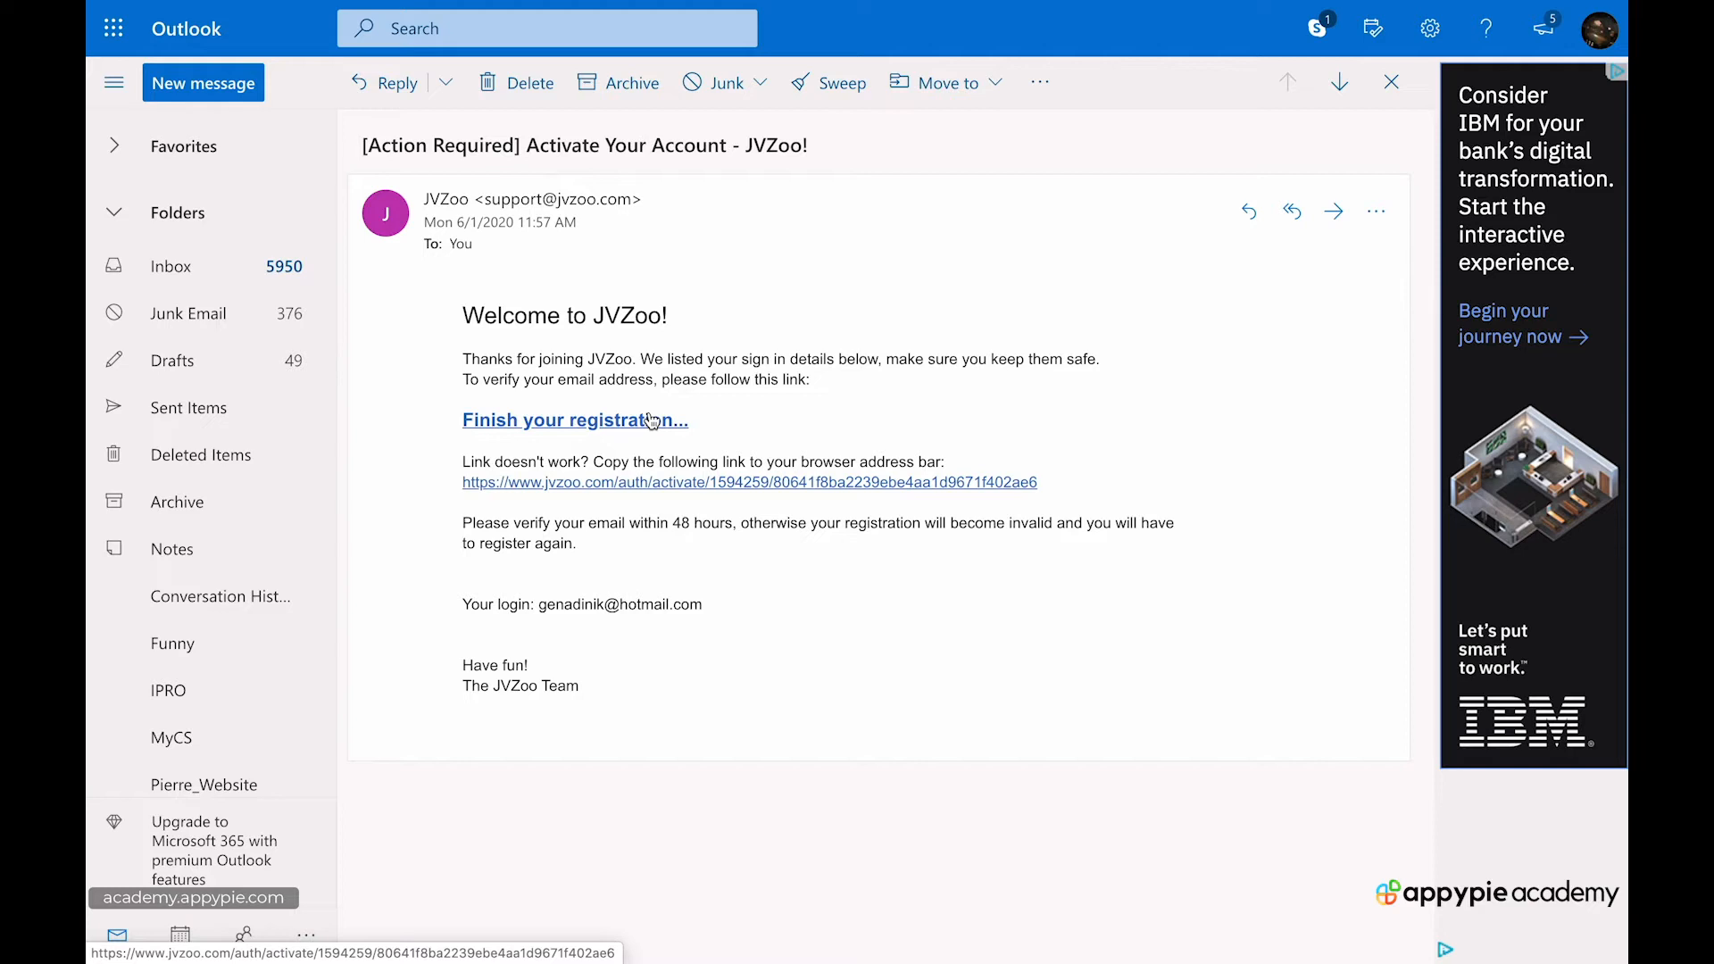
- Follow the 'Finish your registration' link in the JVZoo activation email
{"action": "left_click", "coordinate": [575, 418]}
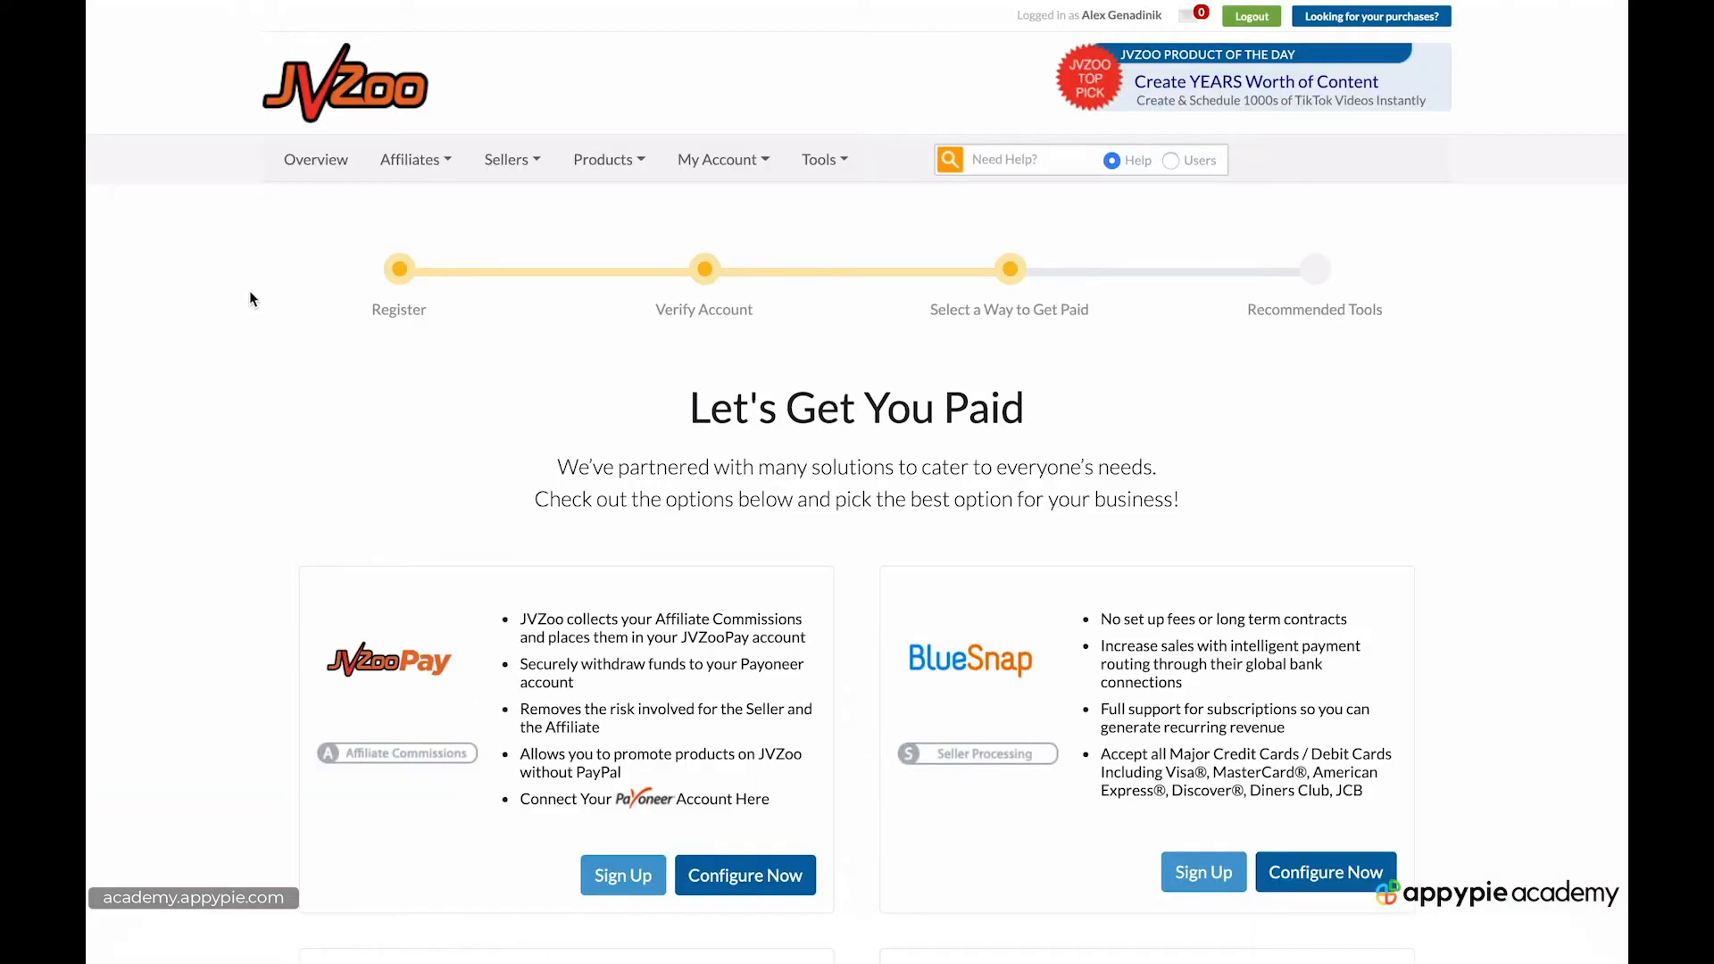
{"action": "mouse_move", "coordinate": [394, 464]}
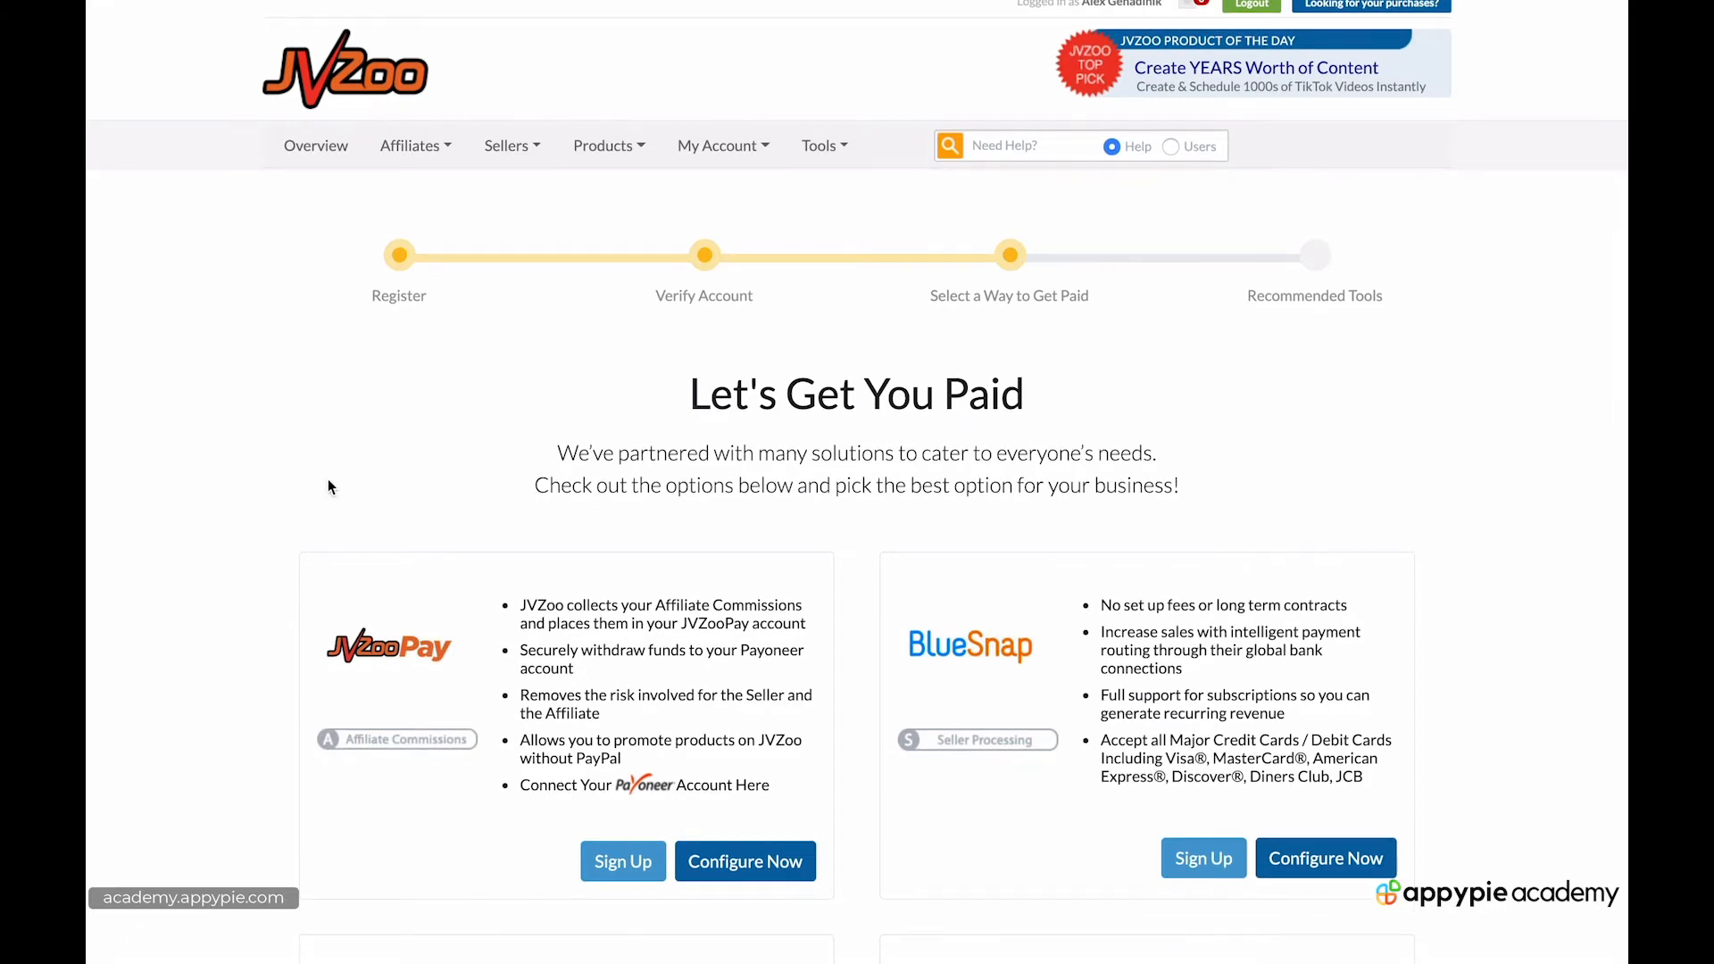
{"action": "mouse_move", "coordinate": [243, 552]}
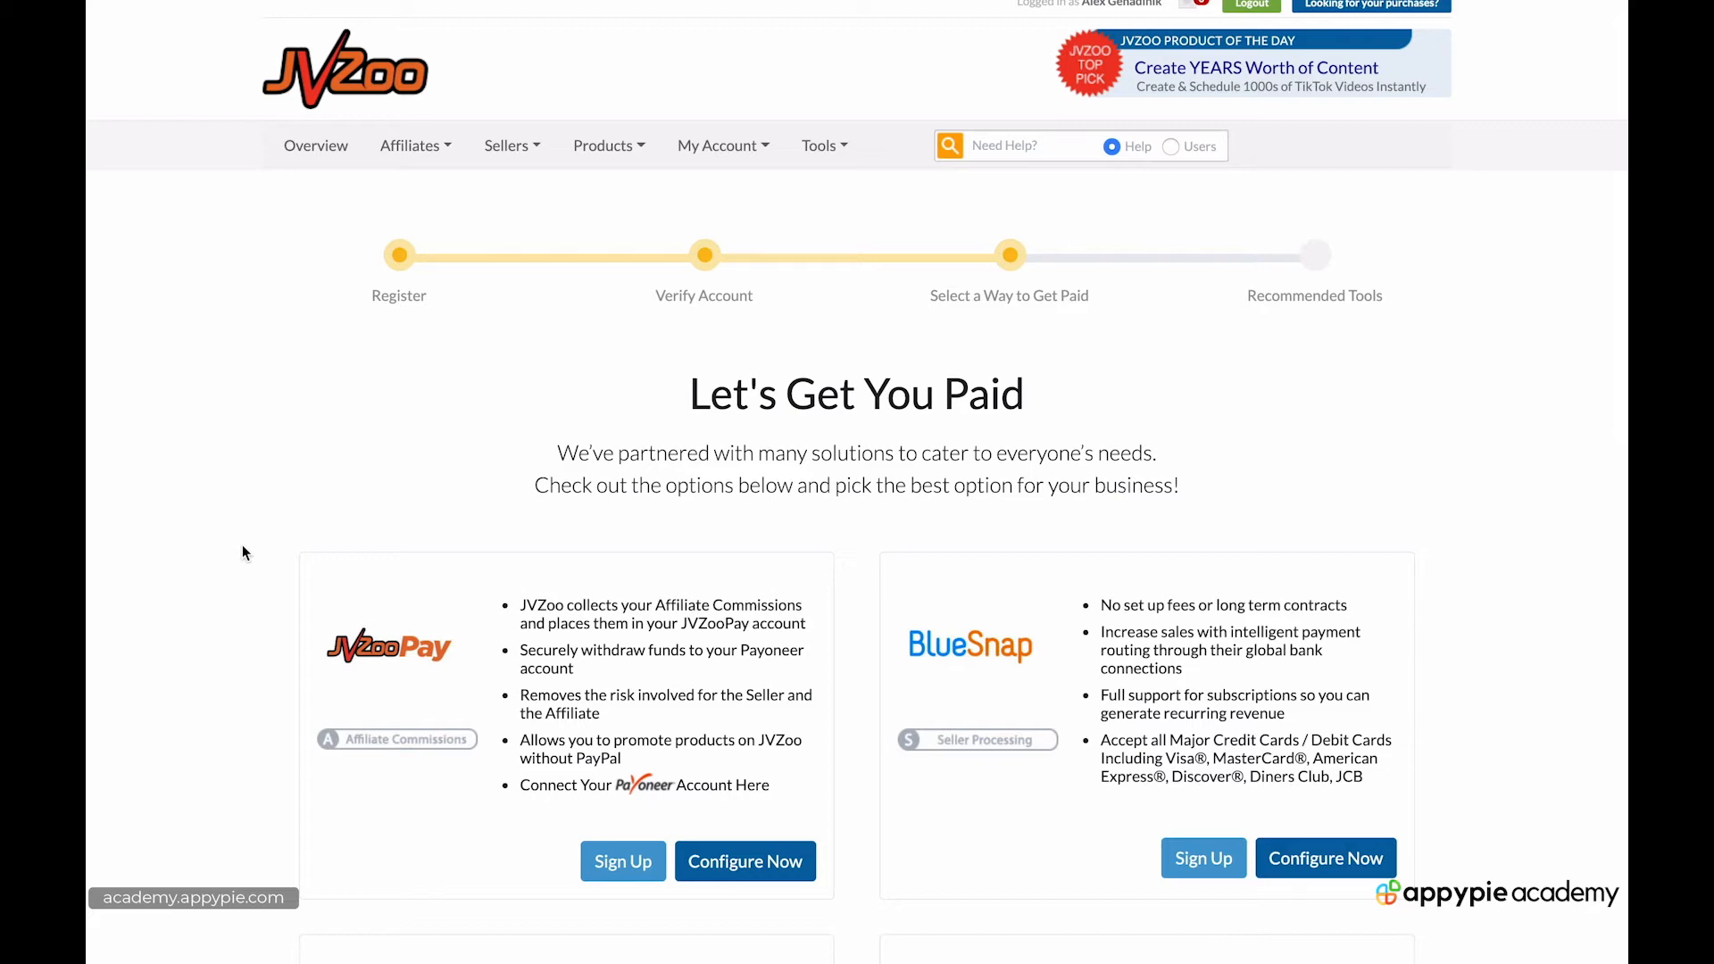
- Review the payout providers (JVZooPay, BlueSnap, PayPal, Stripe, Authorize.Net, check) and choose Configure Now on JVZooPay
{"action": "scroll", "scroll_direction": "down", "scroll_amount": 3}
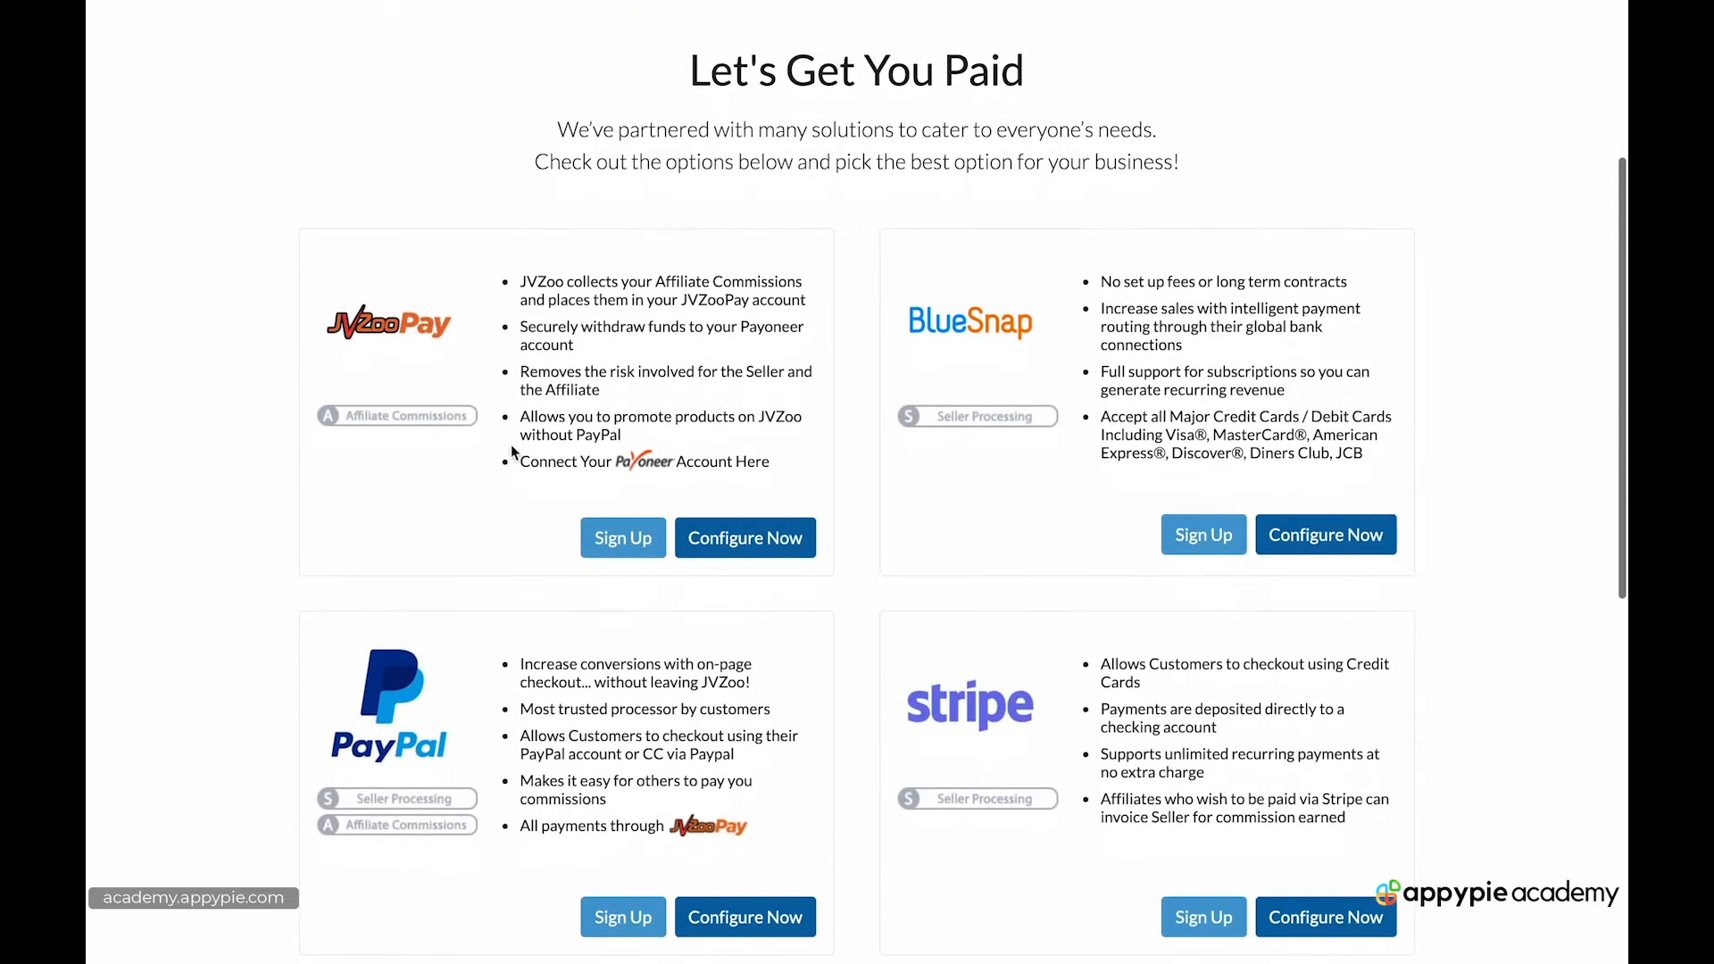
{"action": "double_click", "coordinate": [634, 461]}
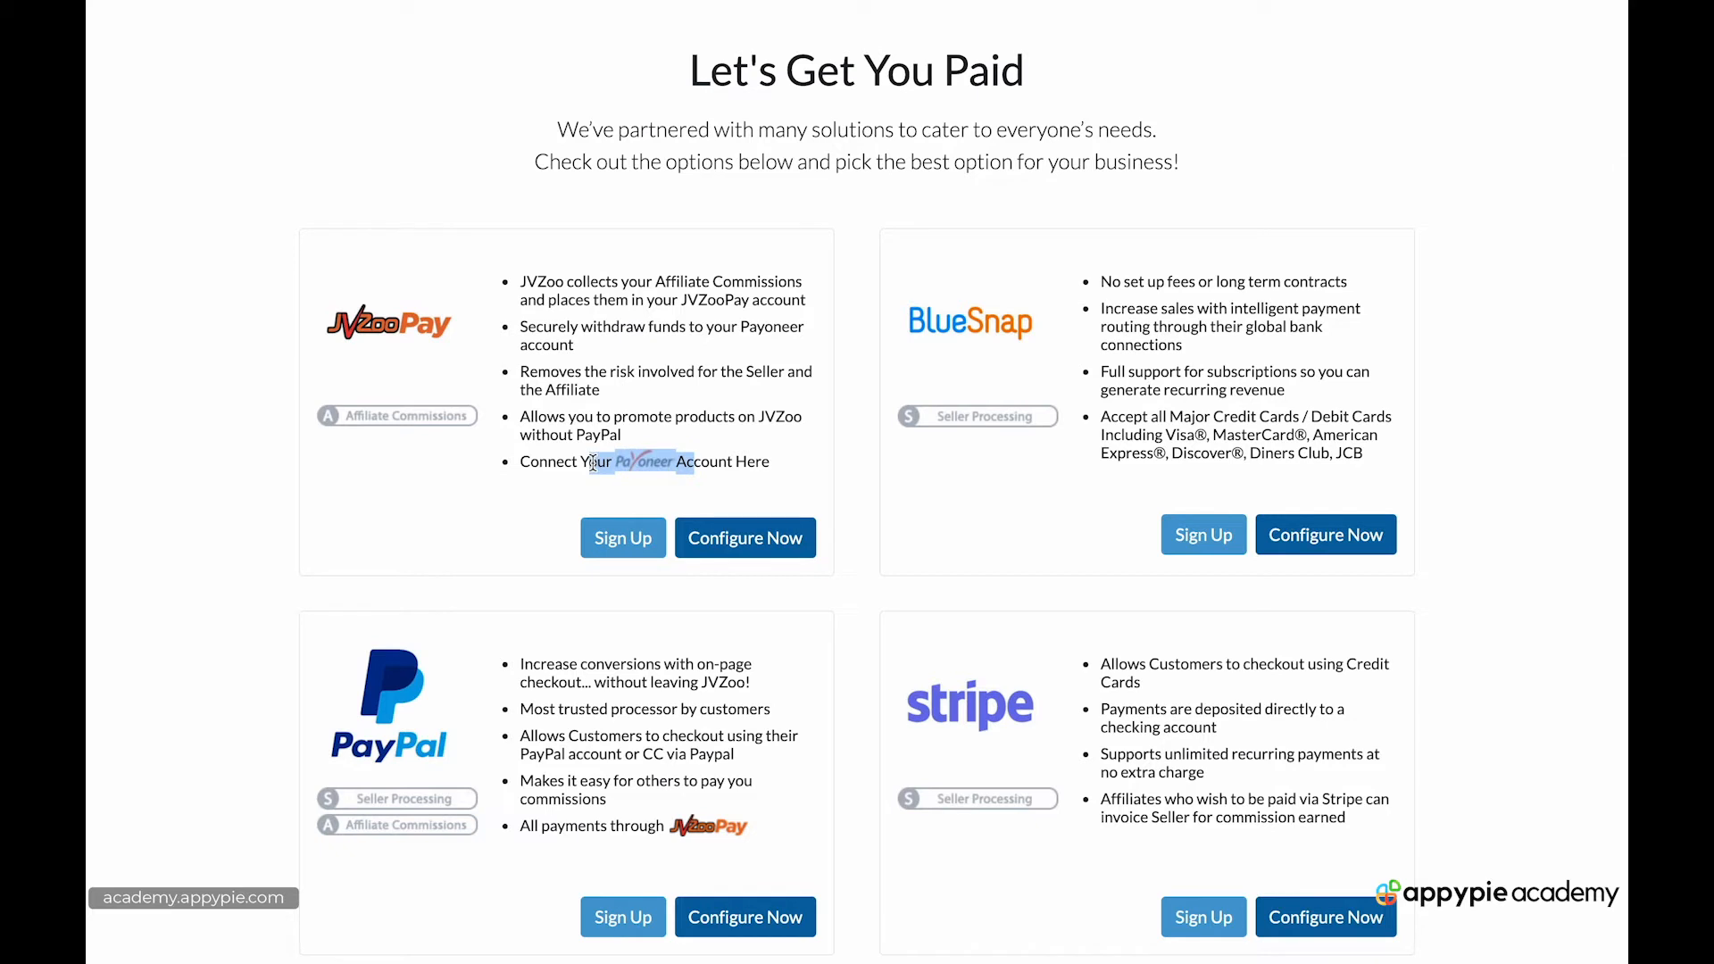
{"action": "mouse_move", "coordinate": [577, 363]}
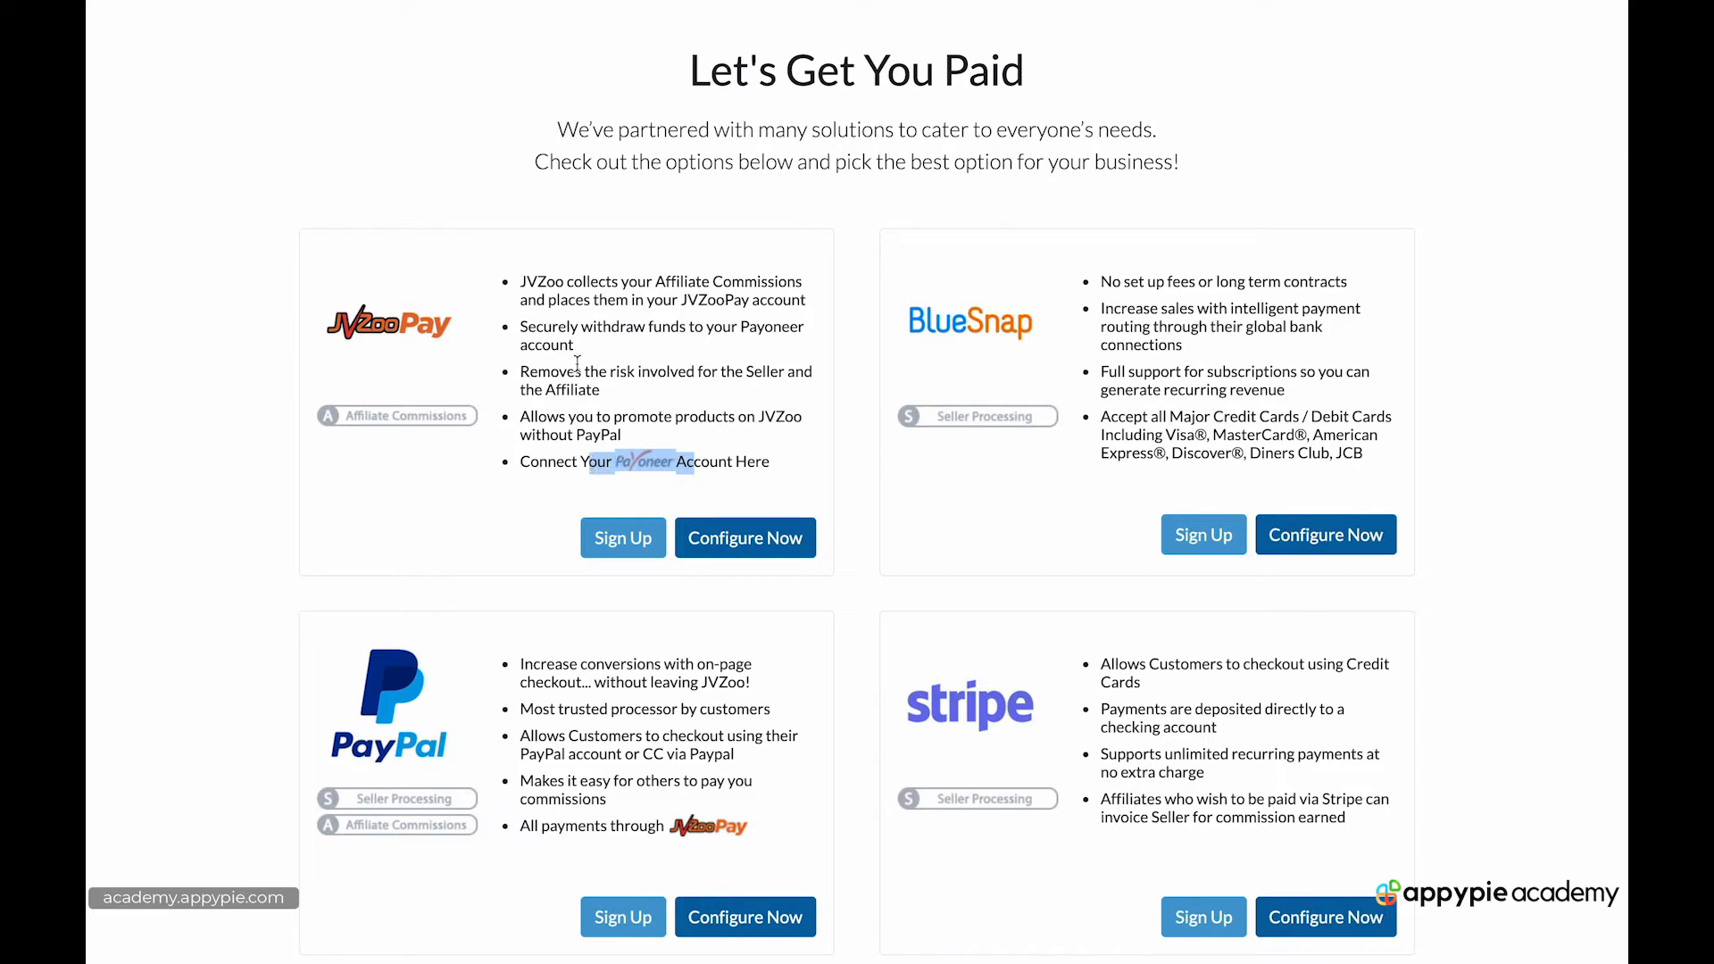
{"action": "mouse_move", "coordinate": [673, 464]}
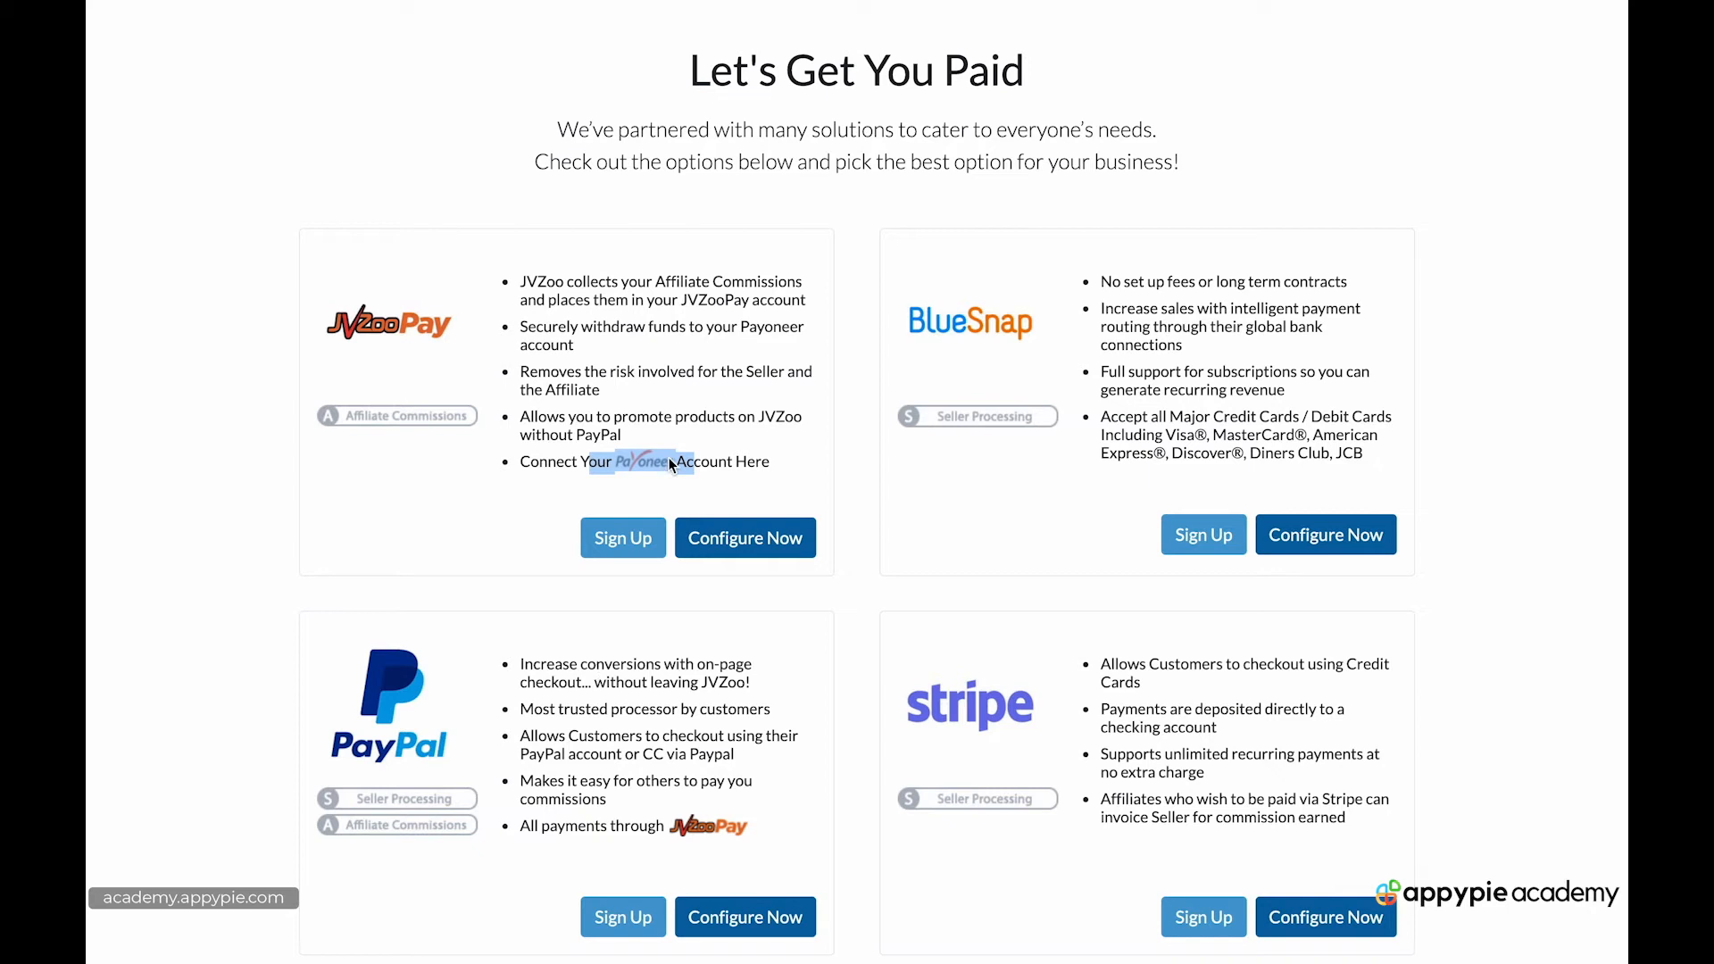
{"action": "scroll", "scroll_direction": "down", "scroll_amount": 3}
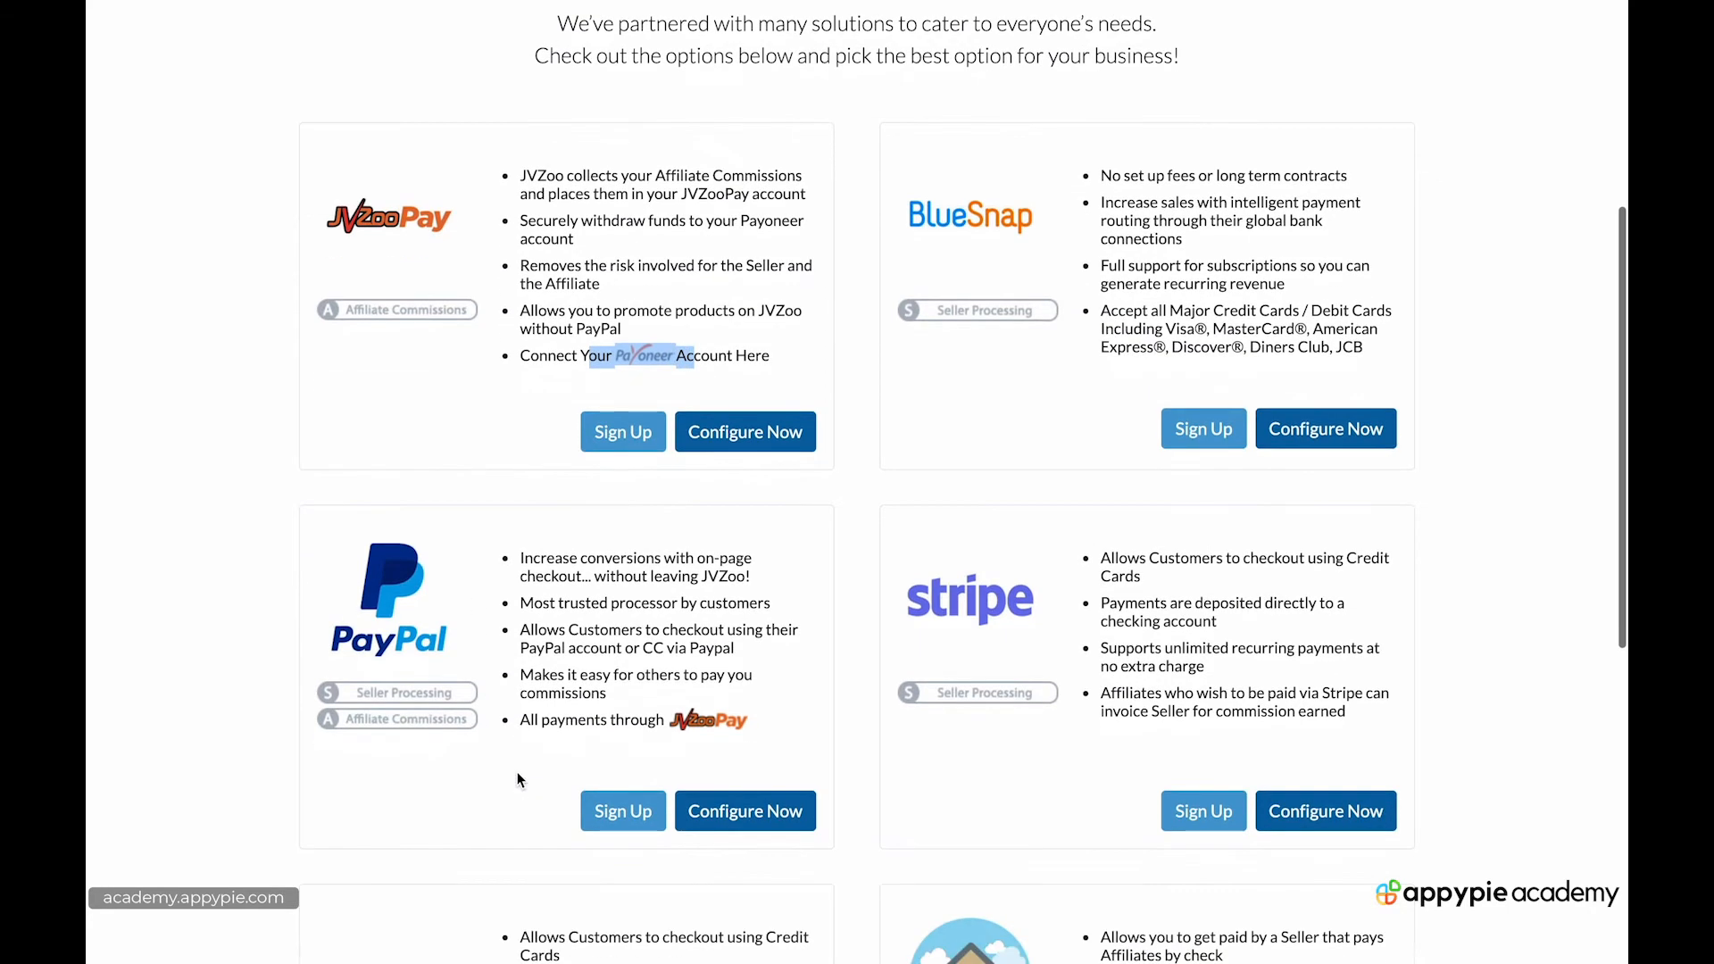
{"action": "mouse_move", "coordinate": [1169, 212]}
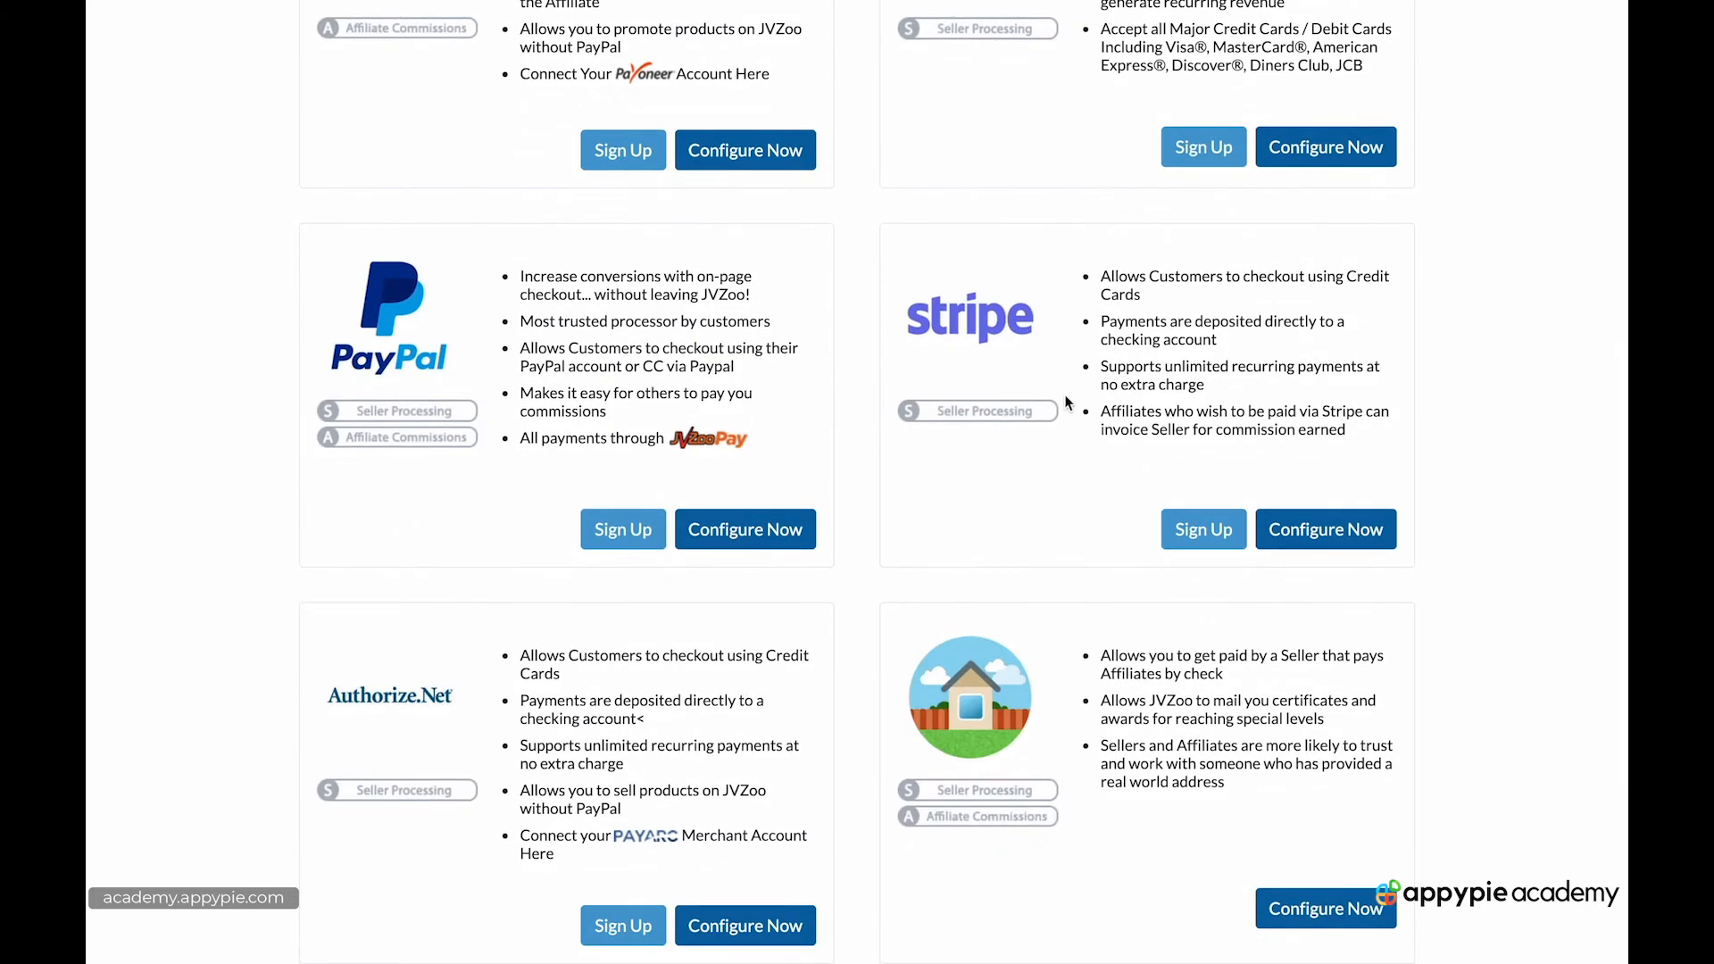
{"action": "scroll", "scroll_direction": "down", "scroll_amount": 3}
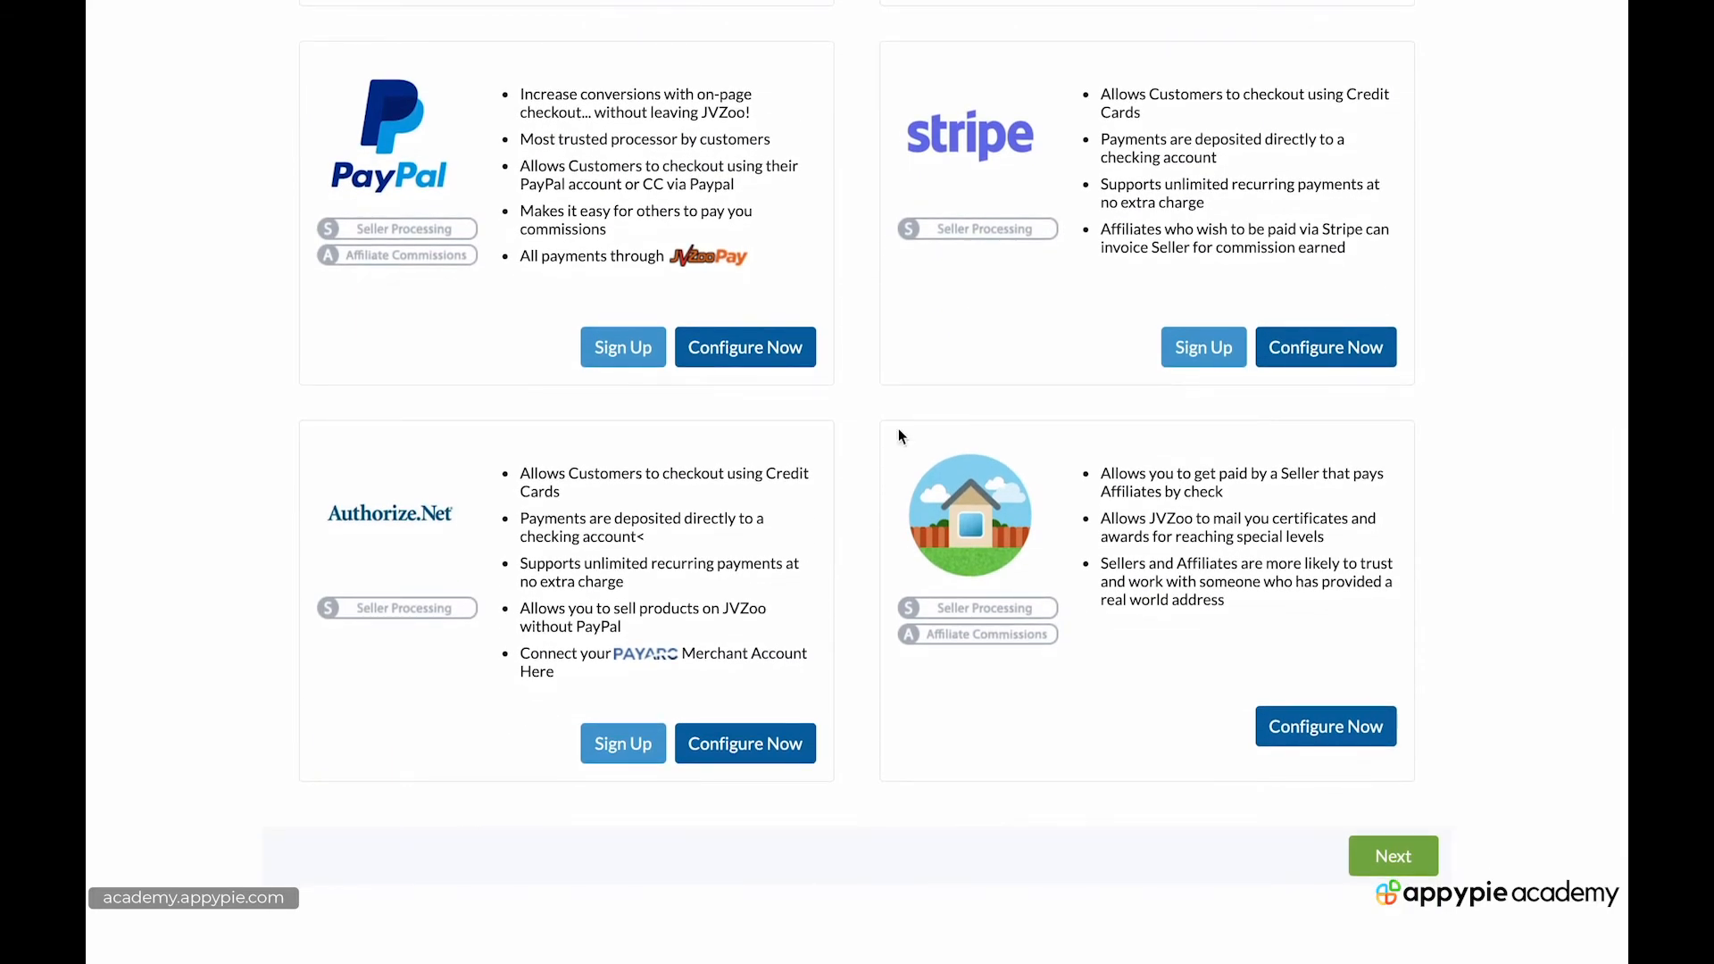
{"action": "mouse_move", "coordinate": [1103, 499]}
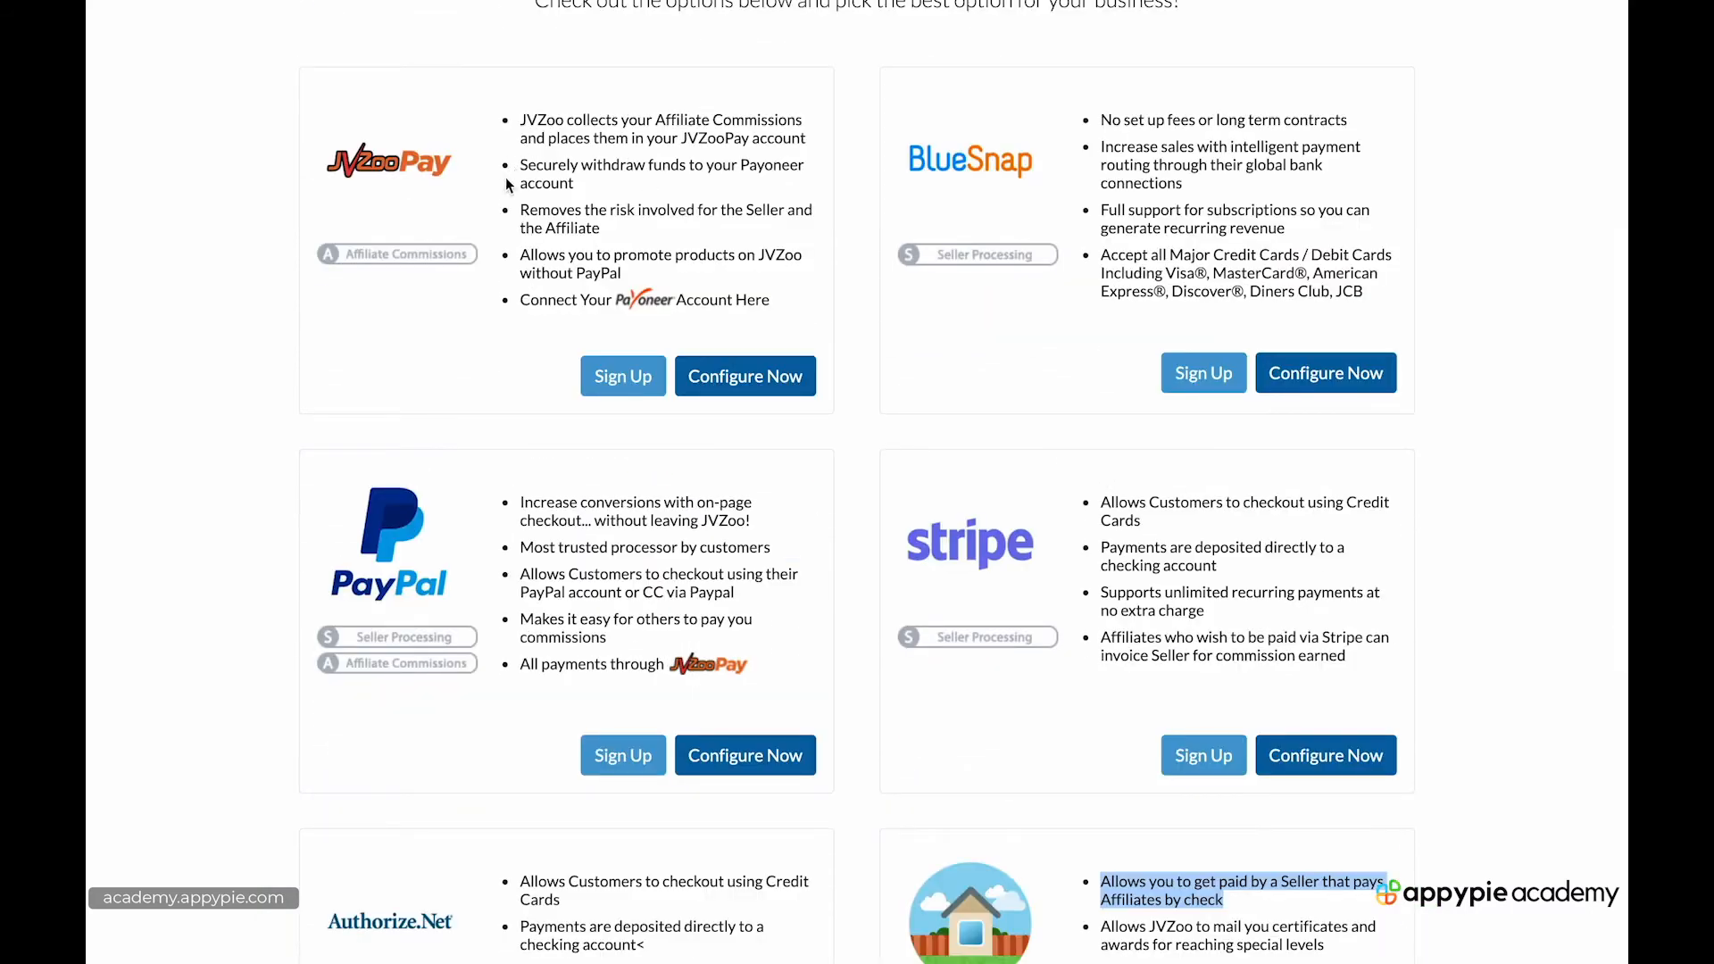
{"action": "mouse_move", "coordinate": [720, 457]}
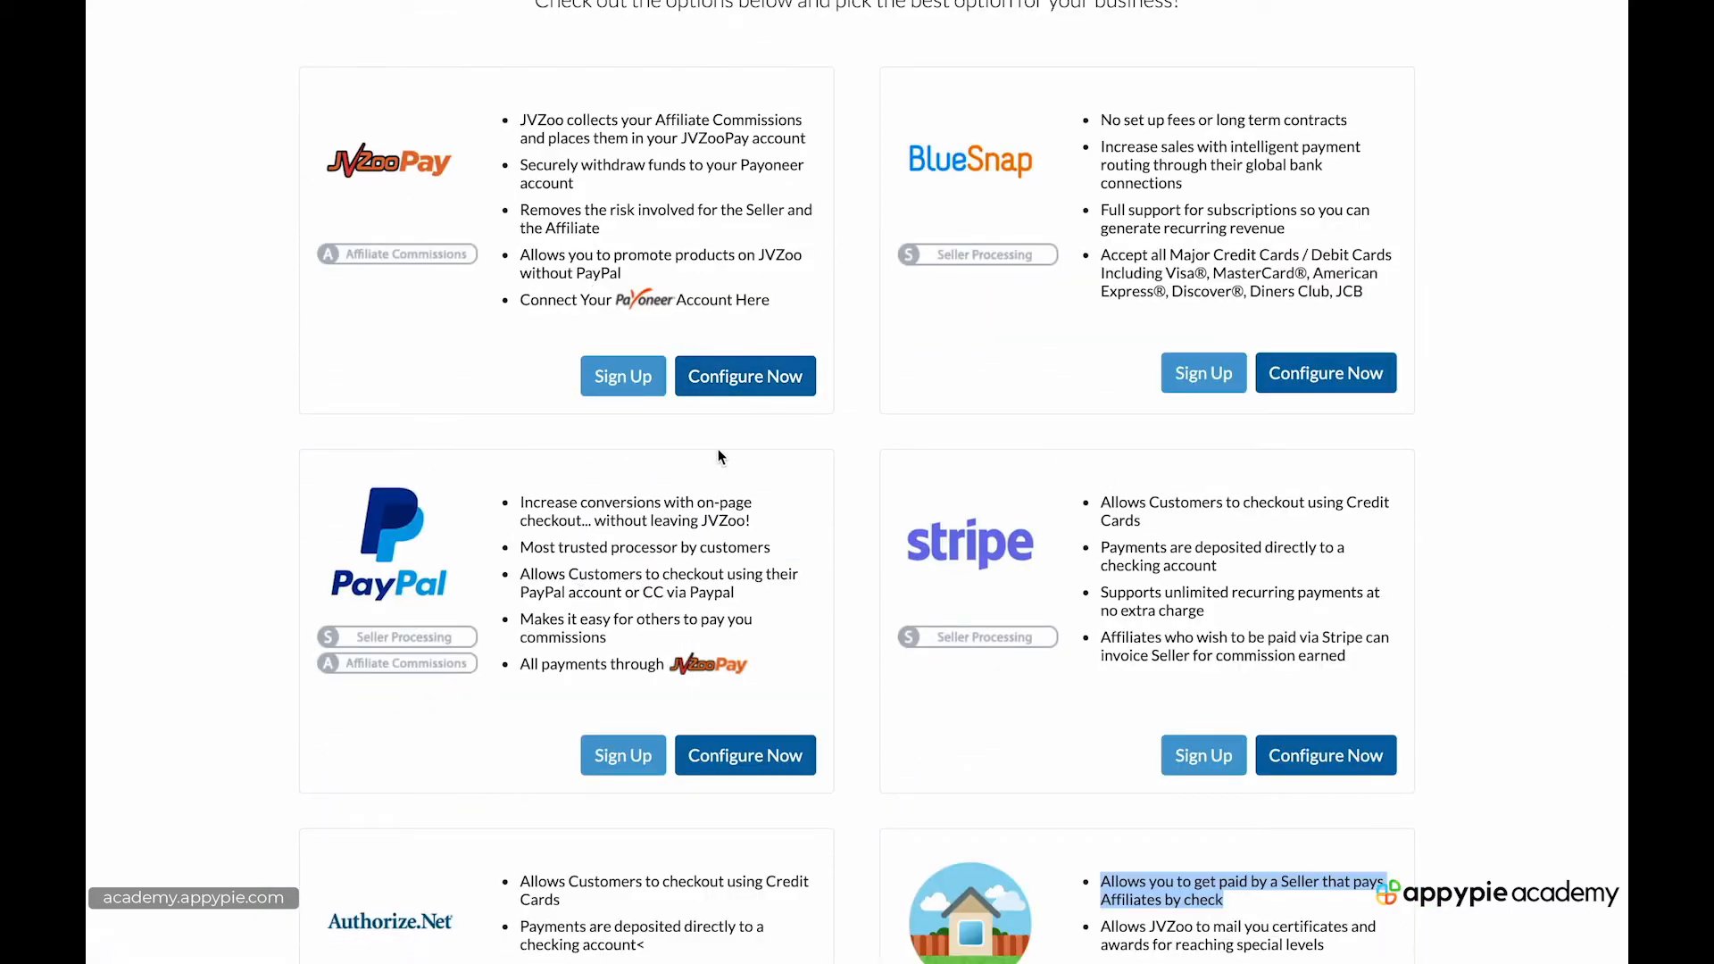
{"action": "left_click", "coordinate": [744, 376]}
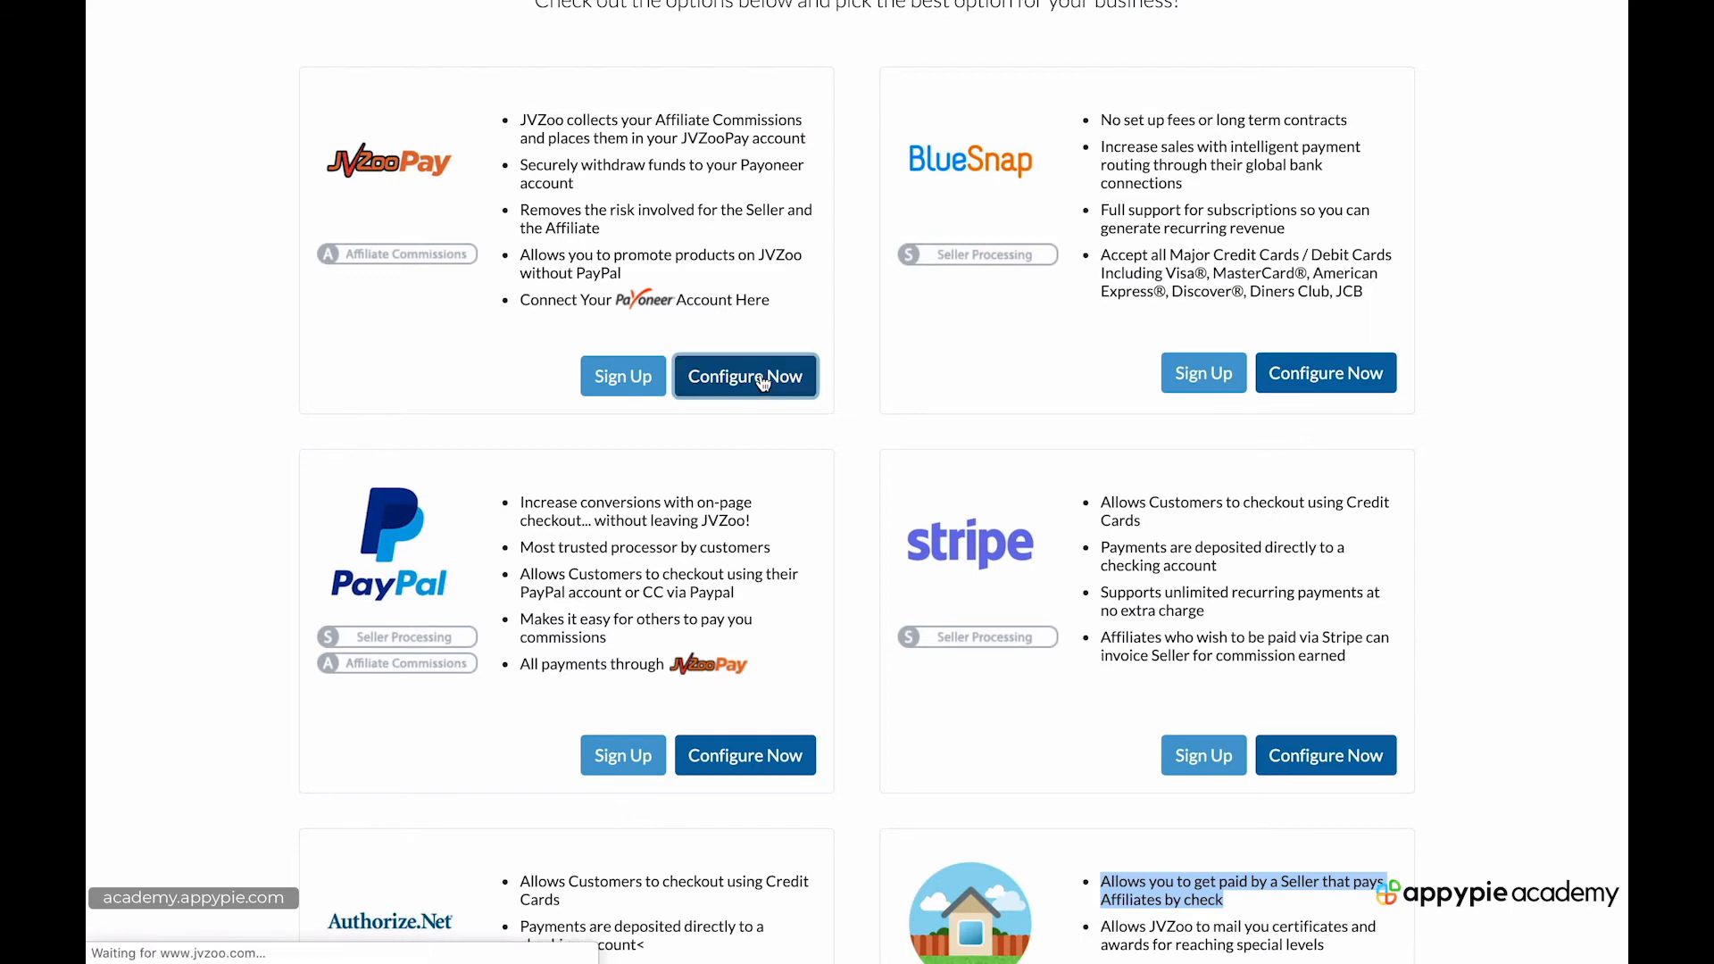
- Load the JVZooPay commission page offering Payment Rails and Payoneer
{"action": "left_click", "coordinate": [745, 375]}
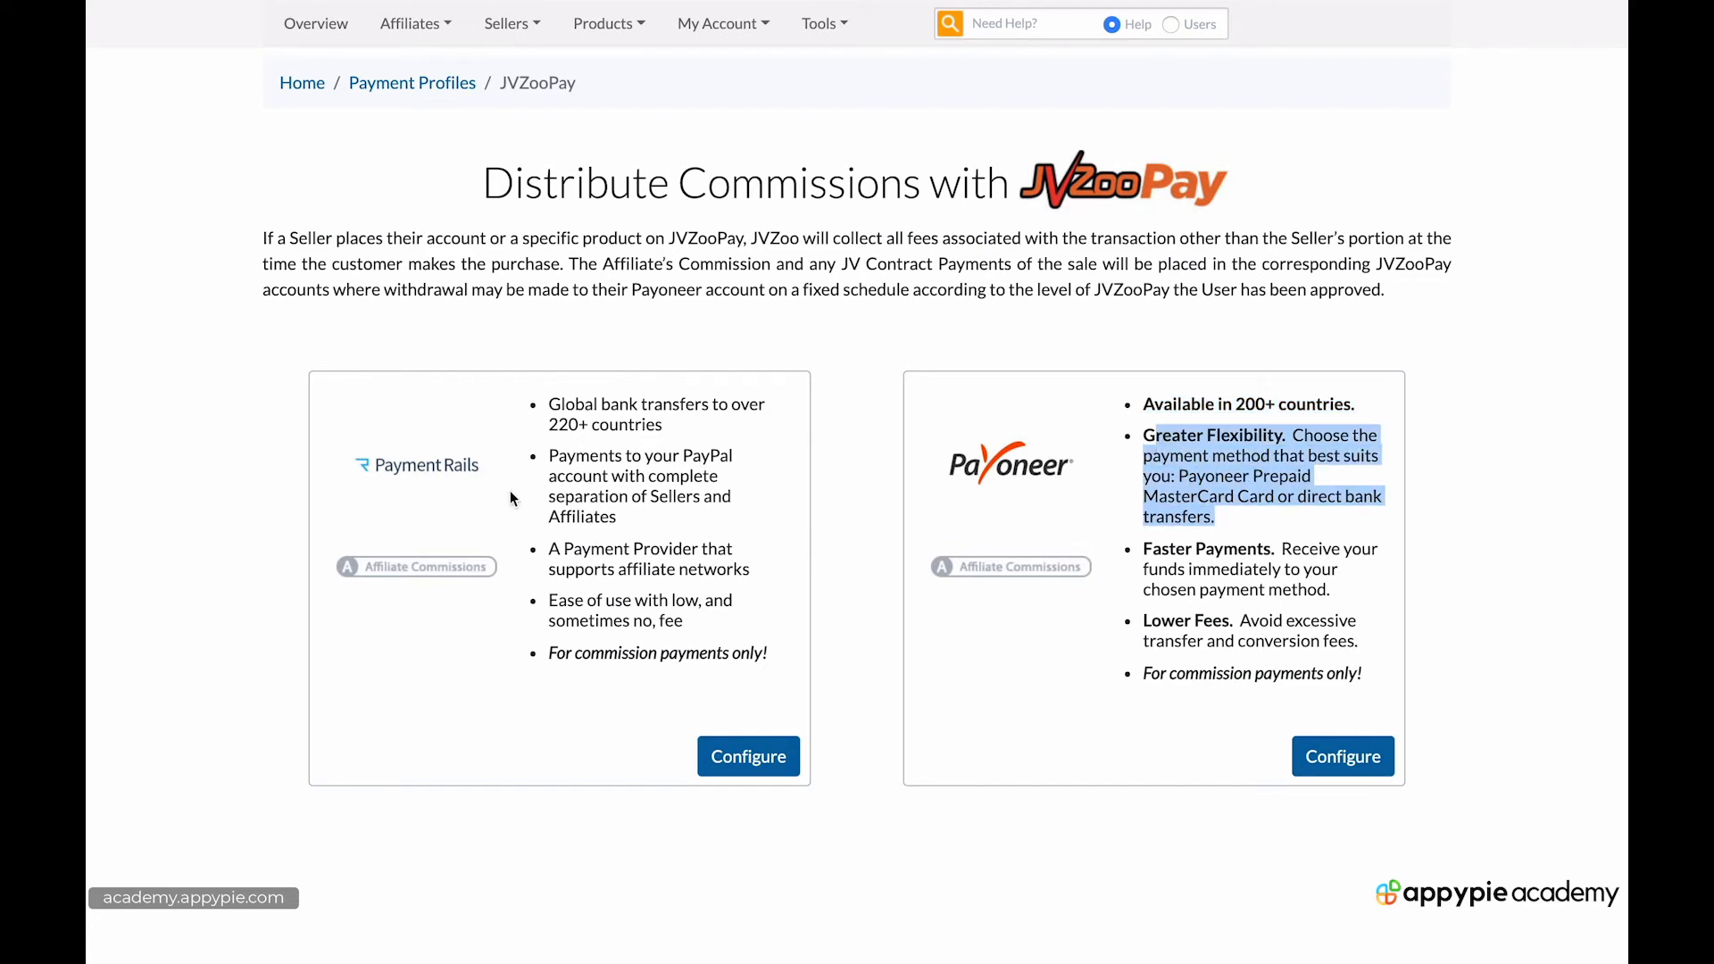
{"action": "mouse_move", "coordinate": [459, 466]}
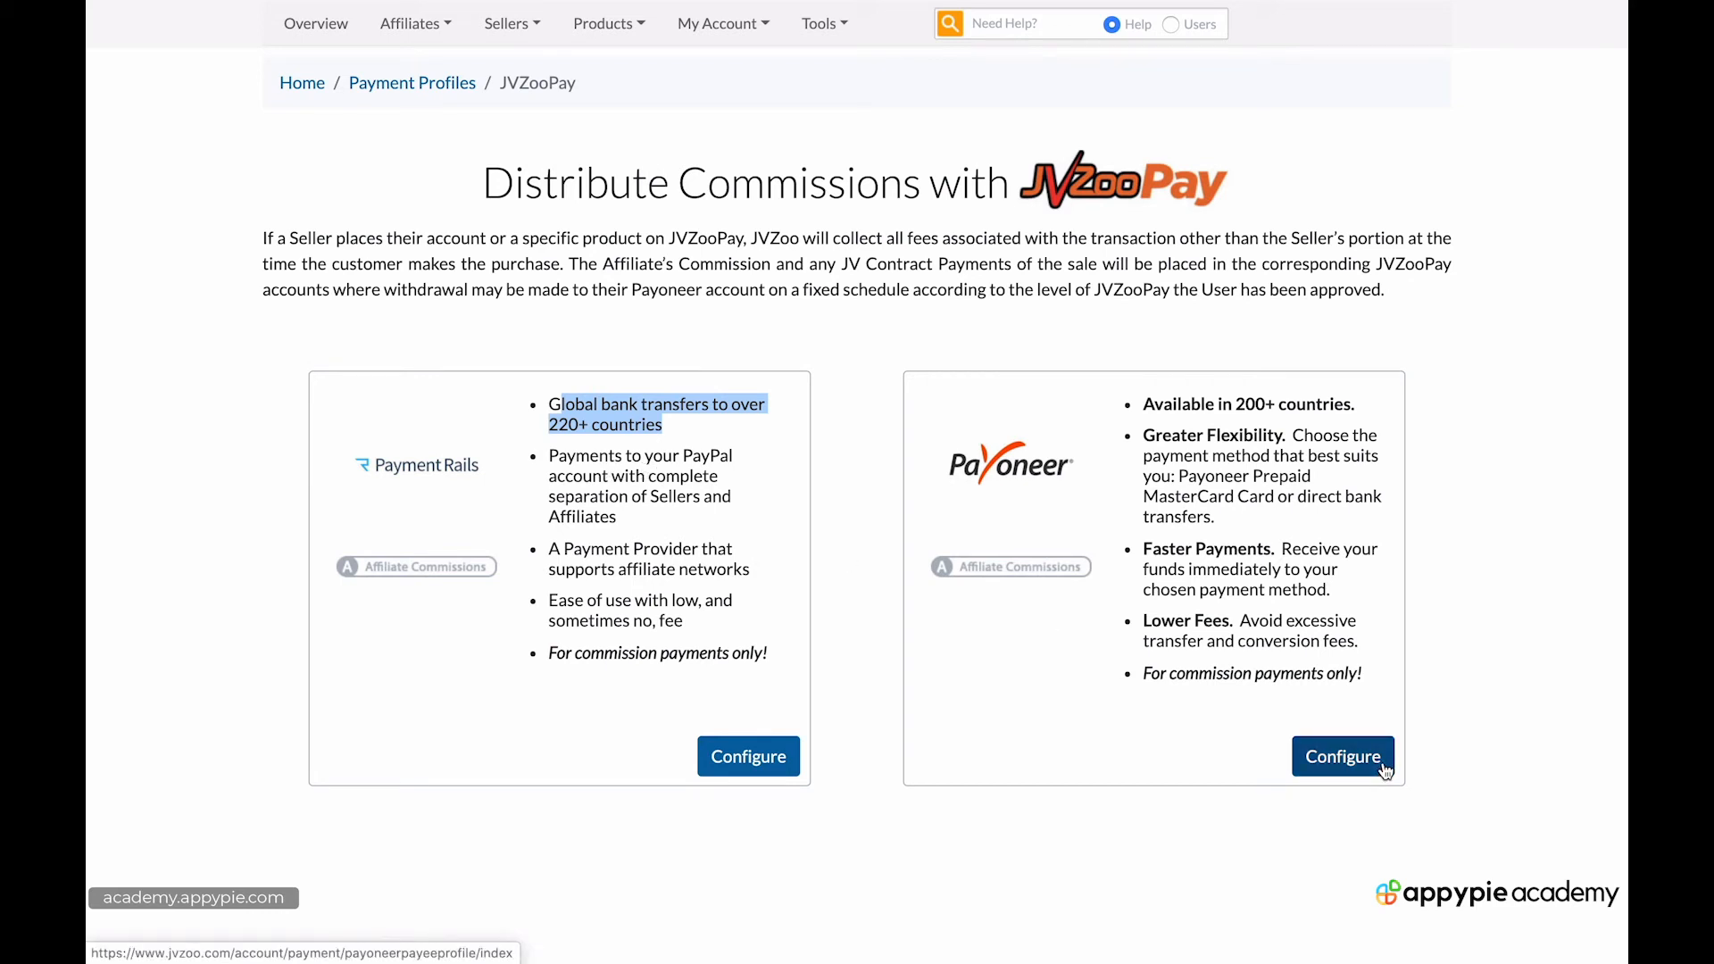
- Configure Payoneer as the payout method using an existing Payoneer account, reaching the Payoneer sign-in
{"action": "left_click", "coordinate": [1343, 757]}
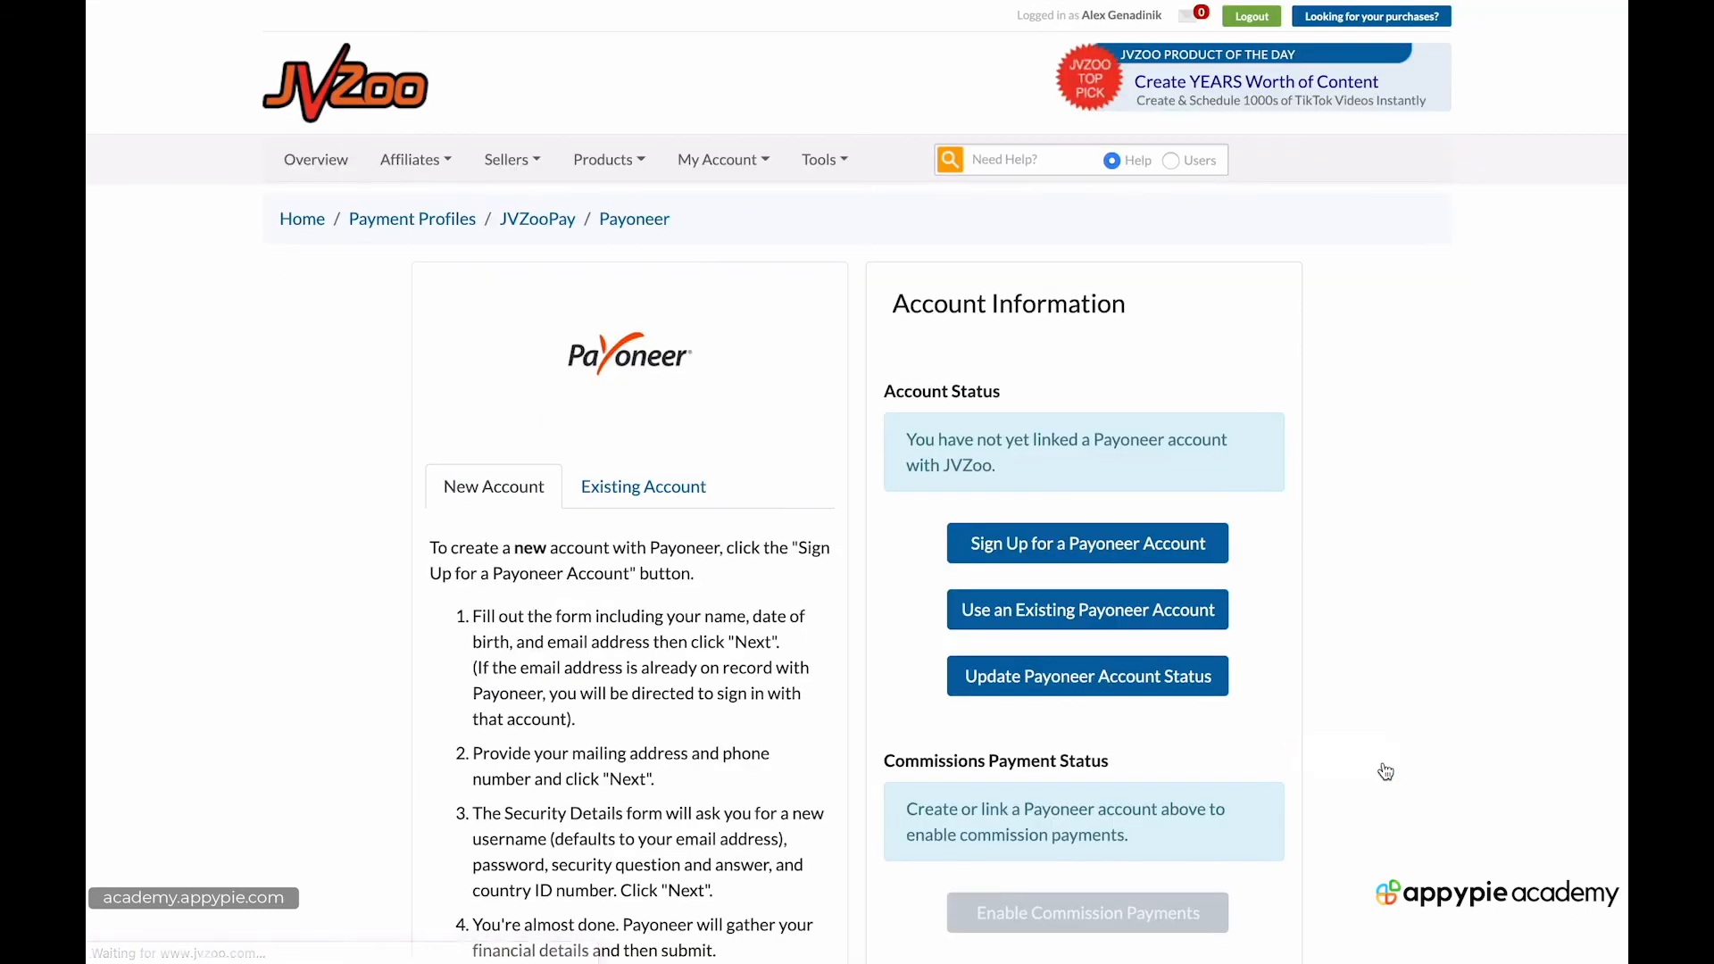
{"action": "scroll", "scroll_direction": "down", "scroll_amount": 3}
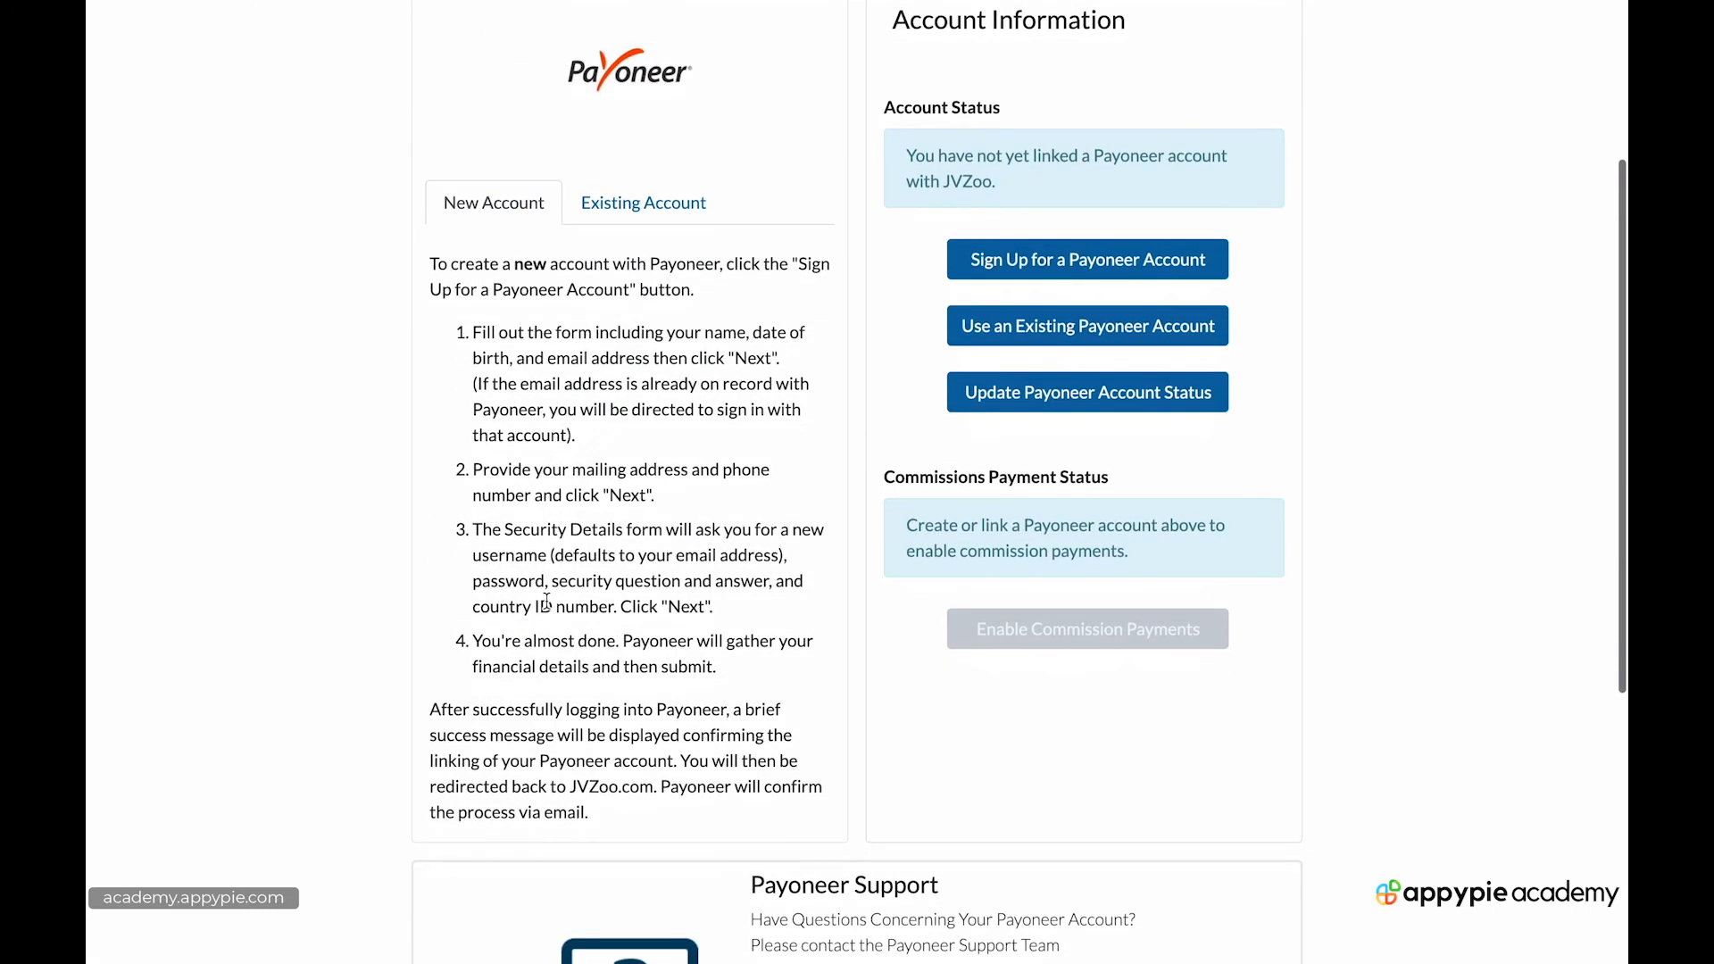
{"action": "scroll", "scroll_direction": "up", "scroll_amount": 3}
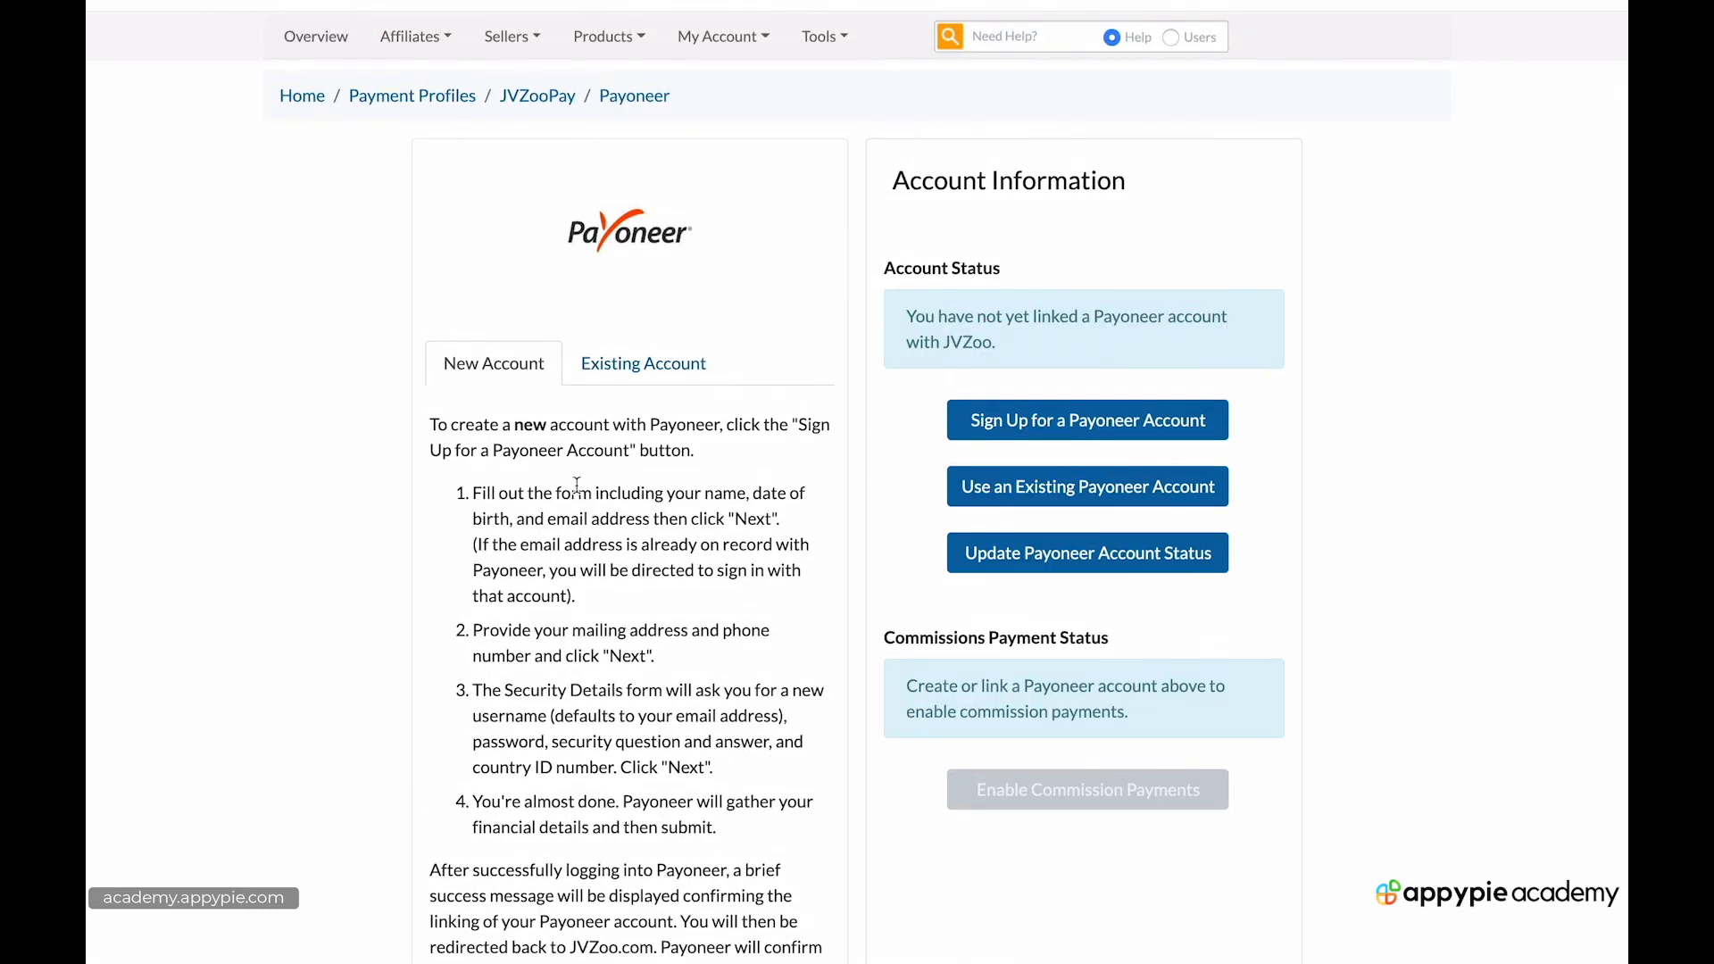
{"action": "left_click", "coordinate": [643, 363]}
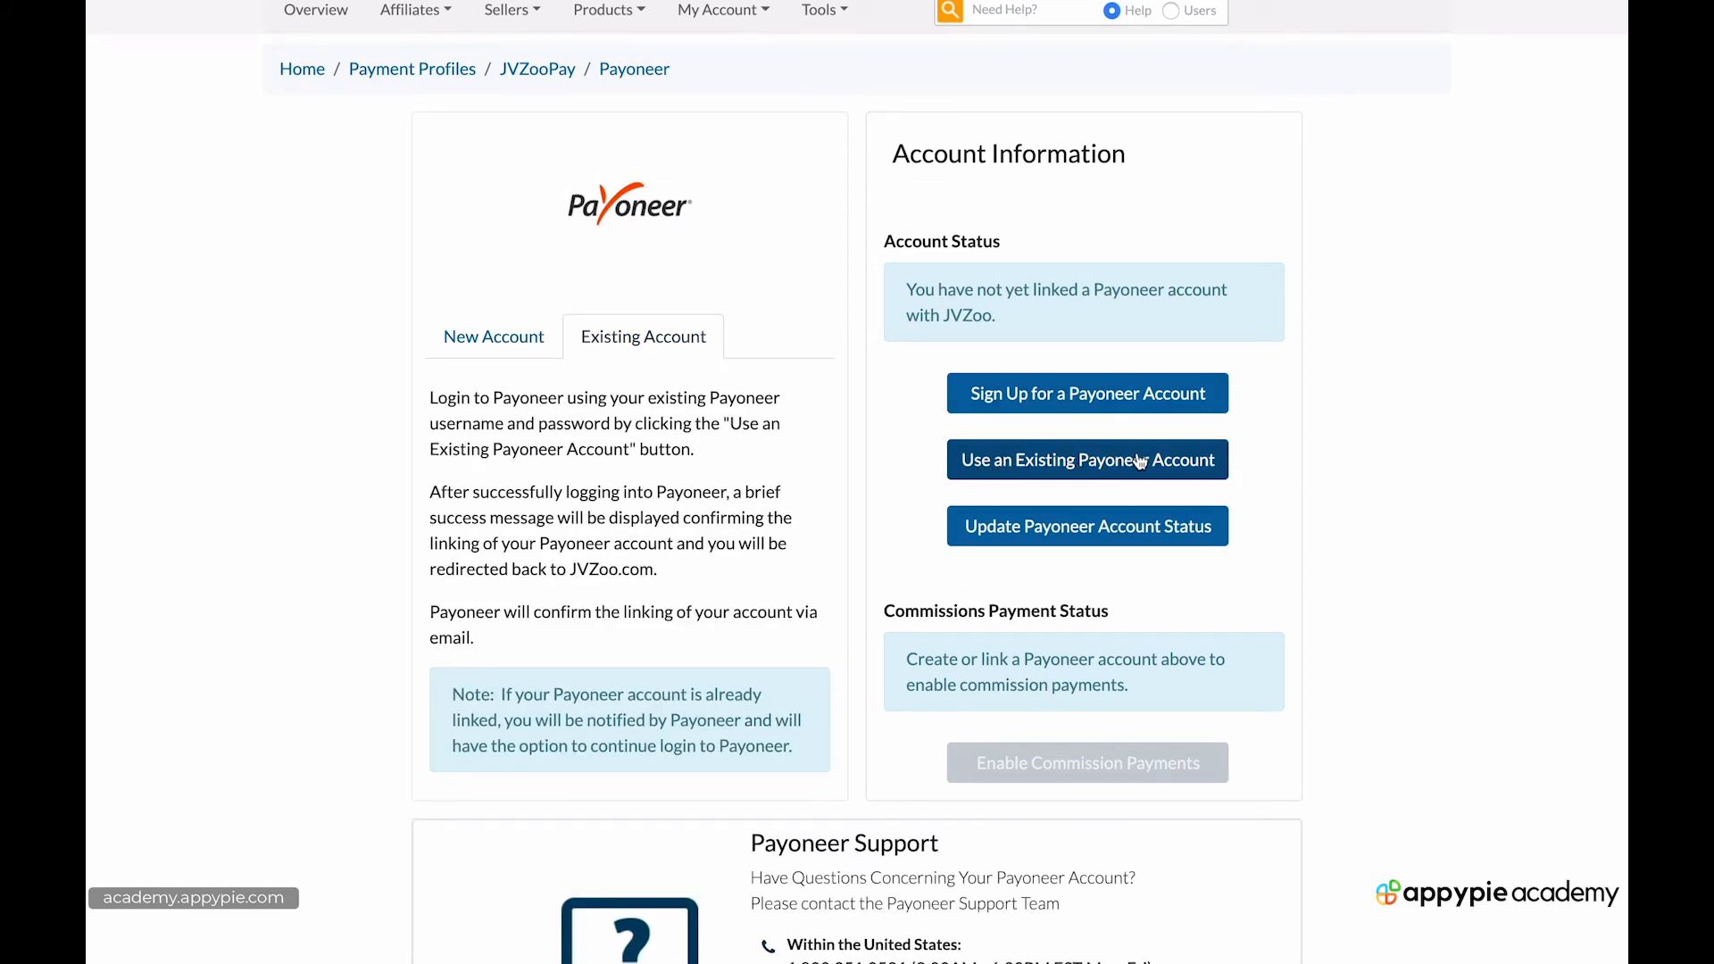
{"action": "left_click", "coordinate": [1086, 459]}
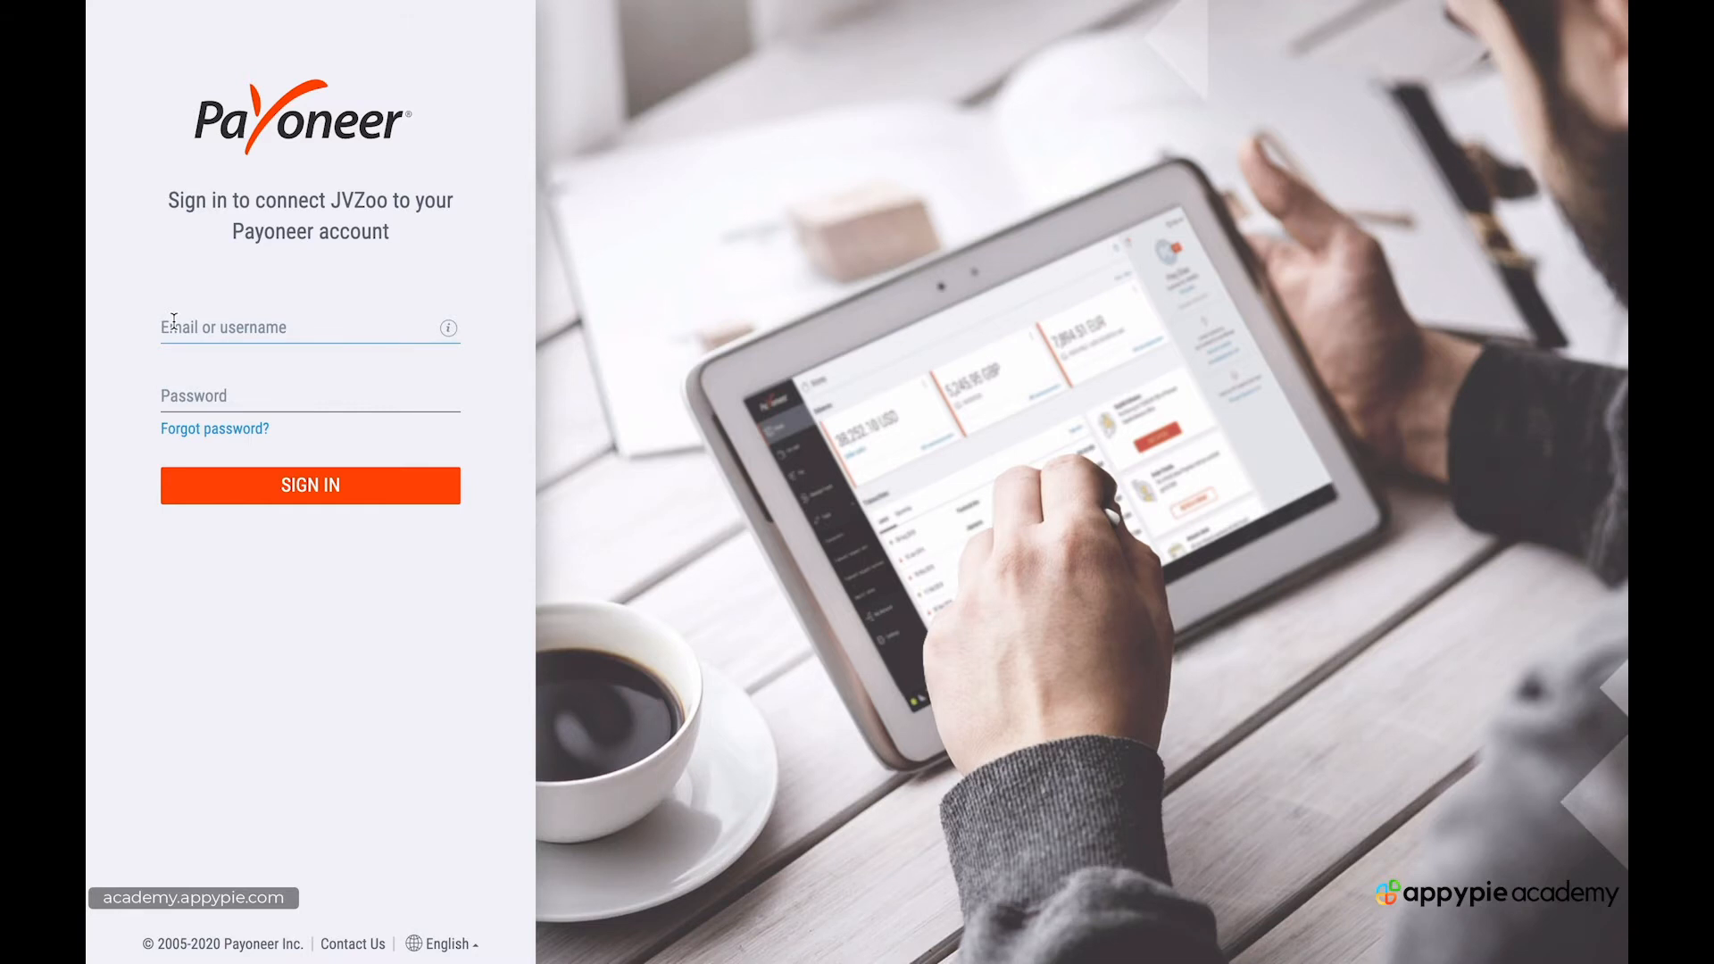
- Sign in to Payoneer to link it to JVZoo and return to the Let's Get You Paid page
{"action": "left_click", "coordinate": [309, 484]}
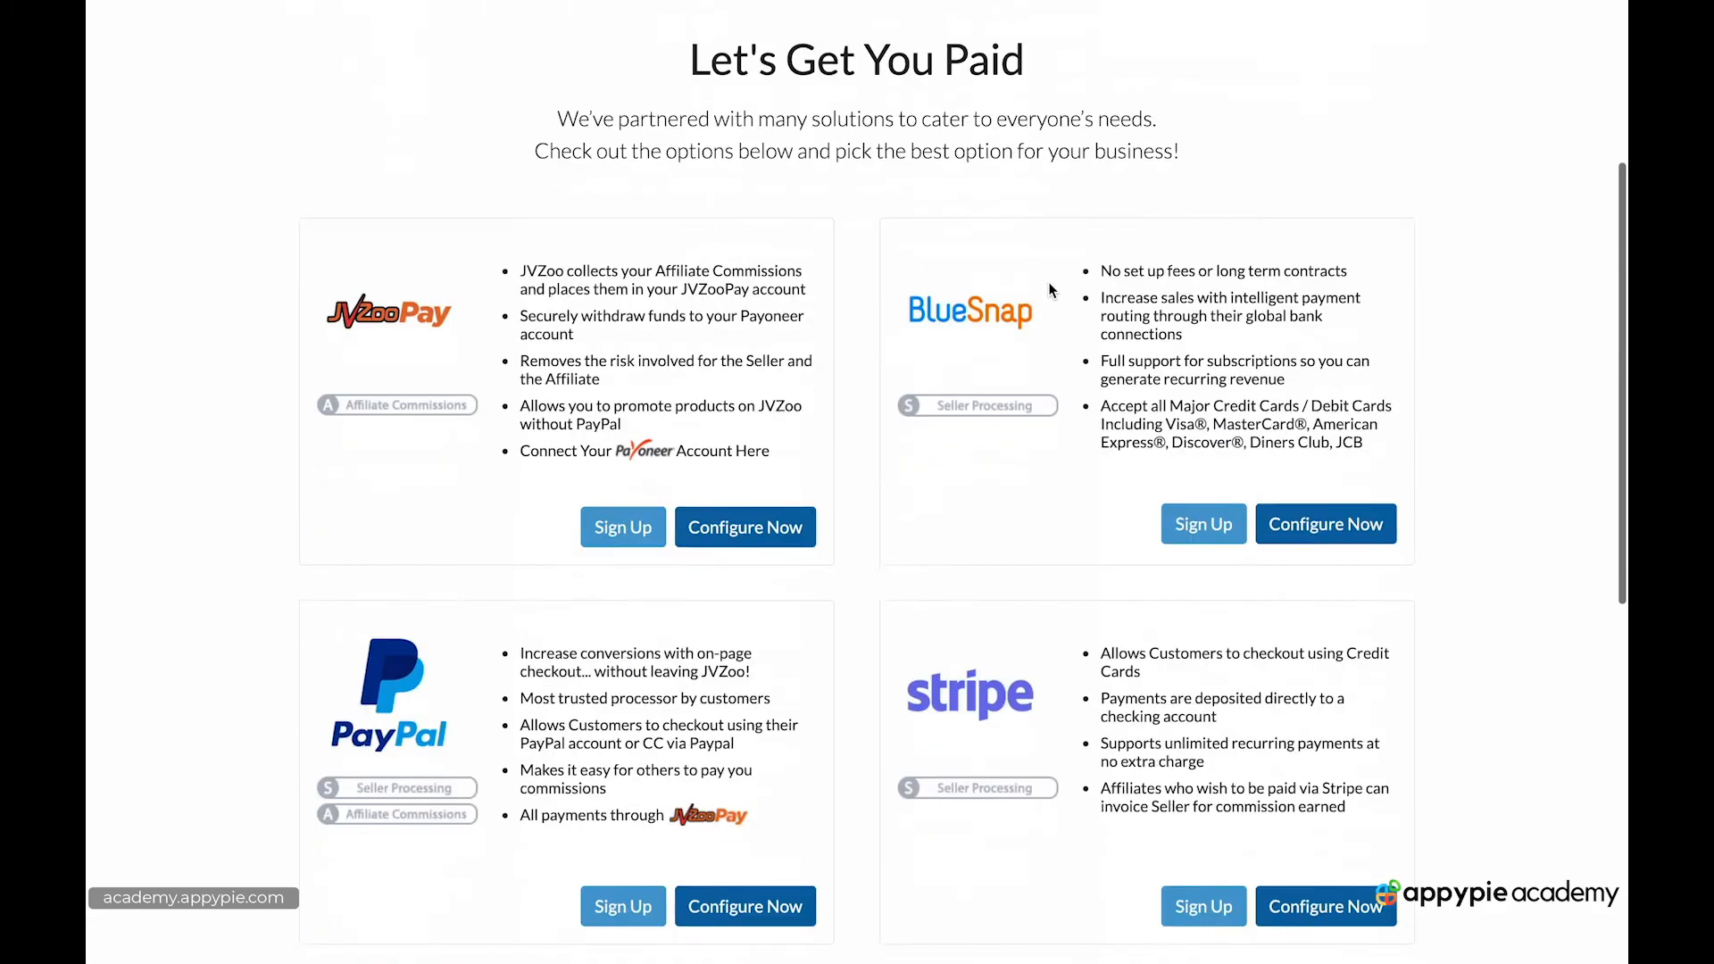
{"action": "scroll", "scroll_direction": "up", "scroll_amount": 3}
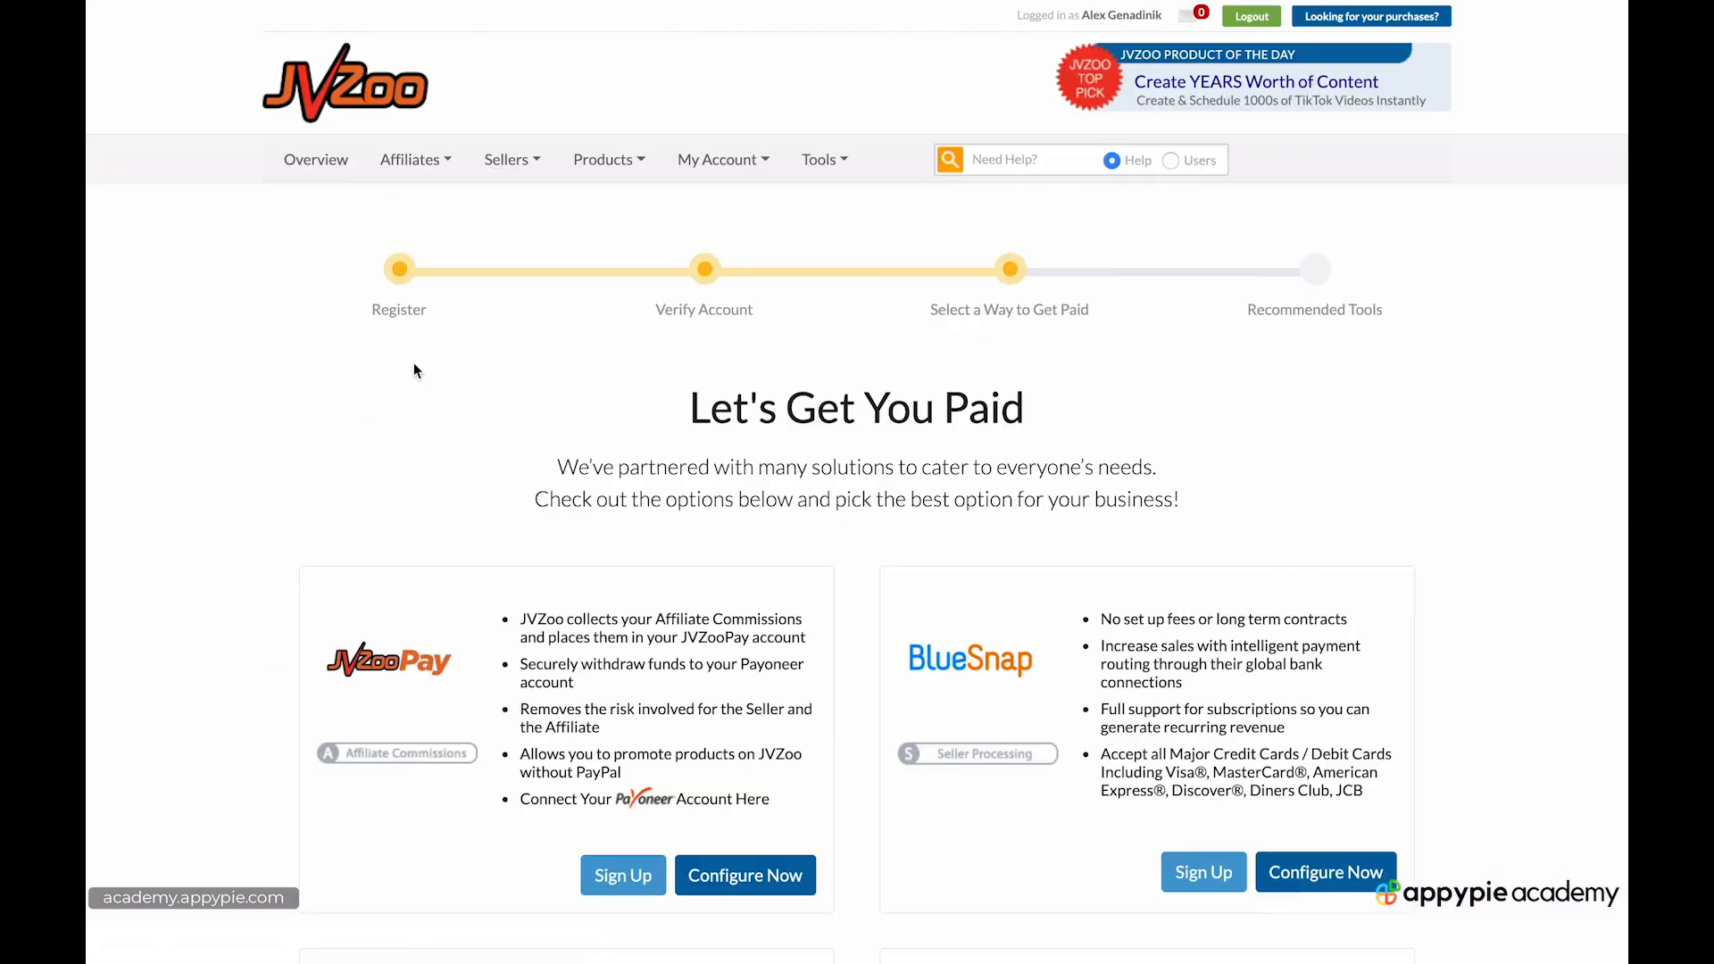
{"action": "mouse_move", "coordinate": [856, 386]}
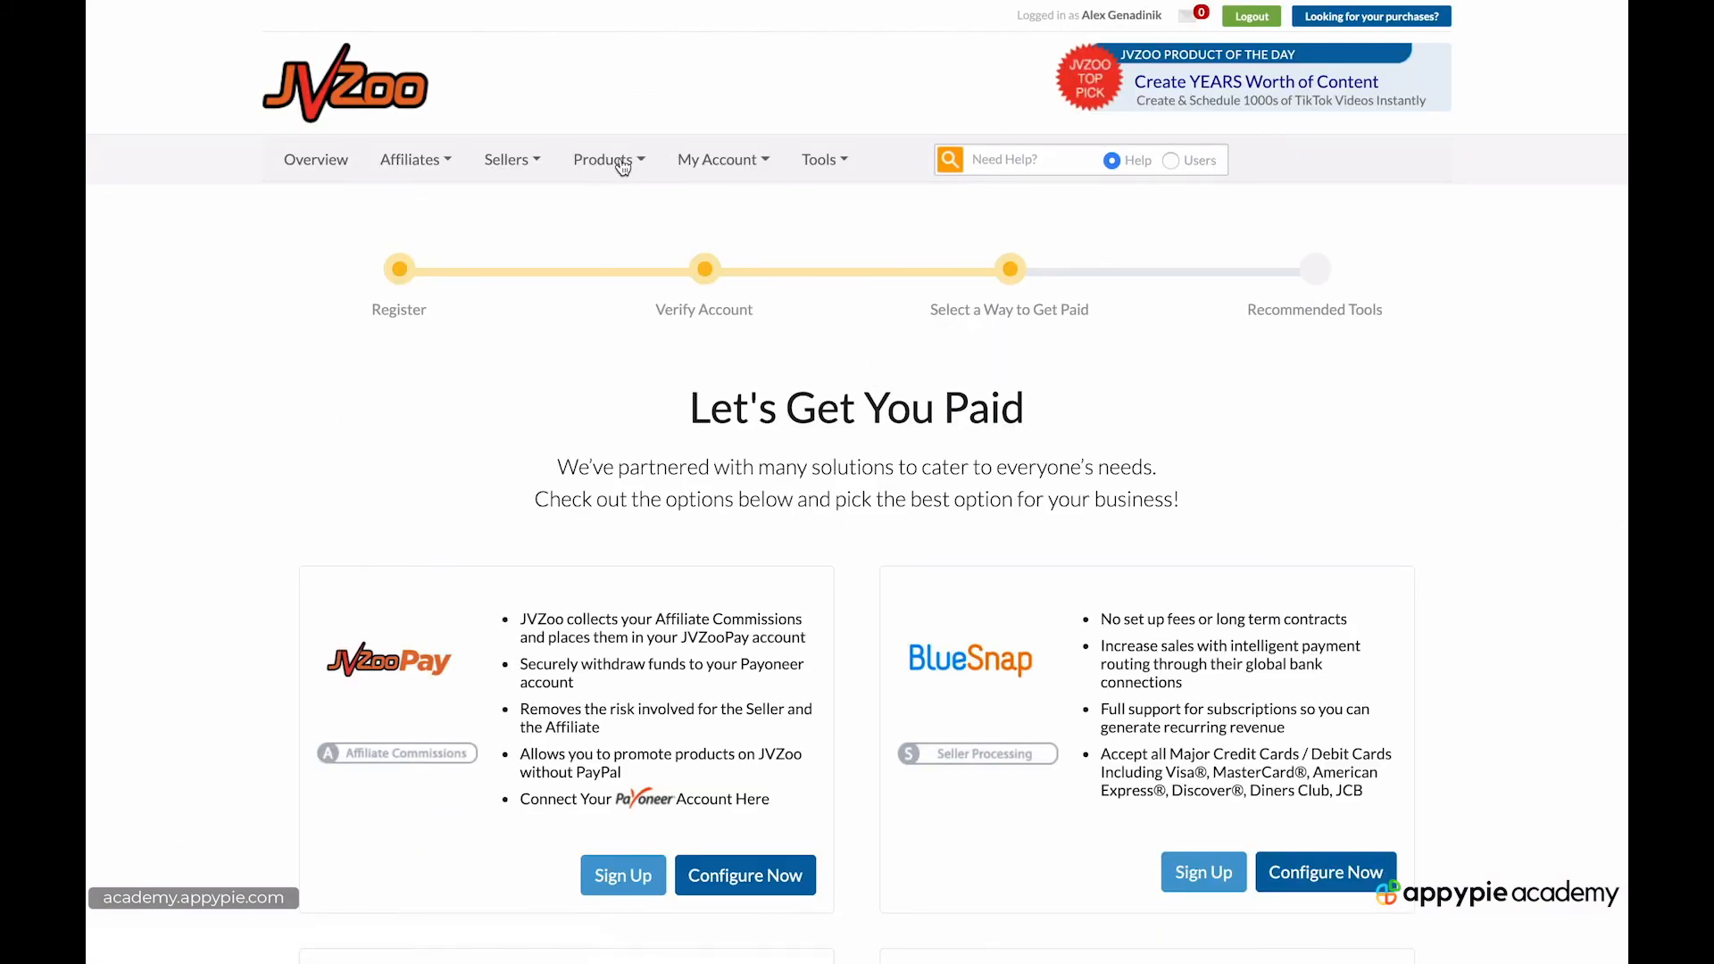
- Go to Products > Marketplace and browse Today's Top Sellers and Top Categories
{"action": "left_click", "coordinate": [601, 159]}
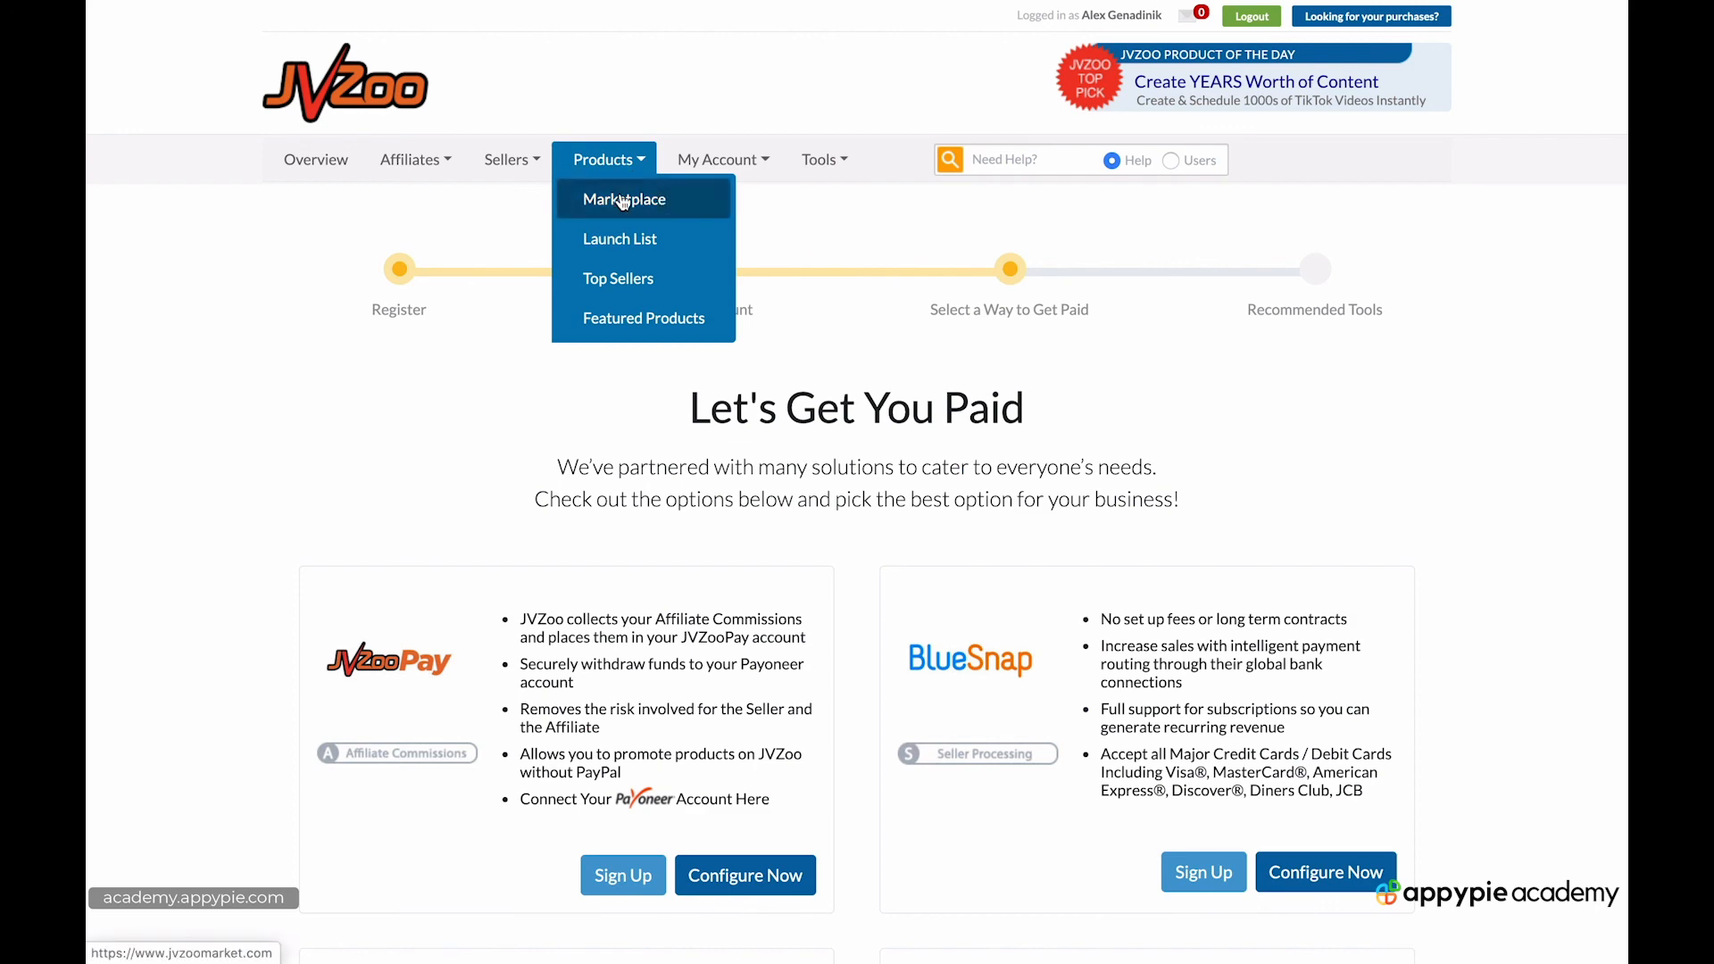
{"action": "left_click", "coordinate": [622, 199]}
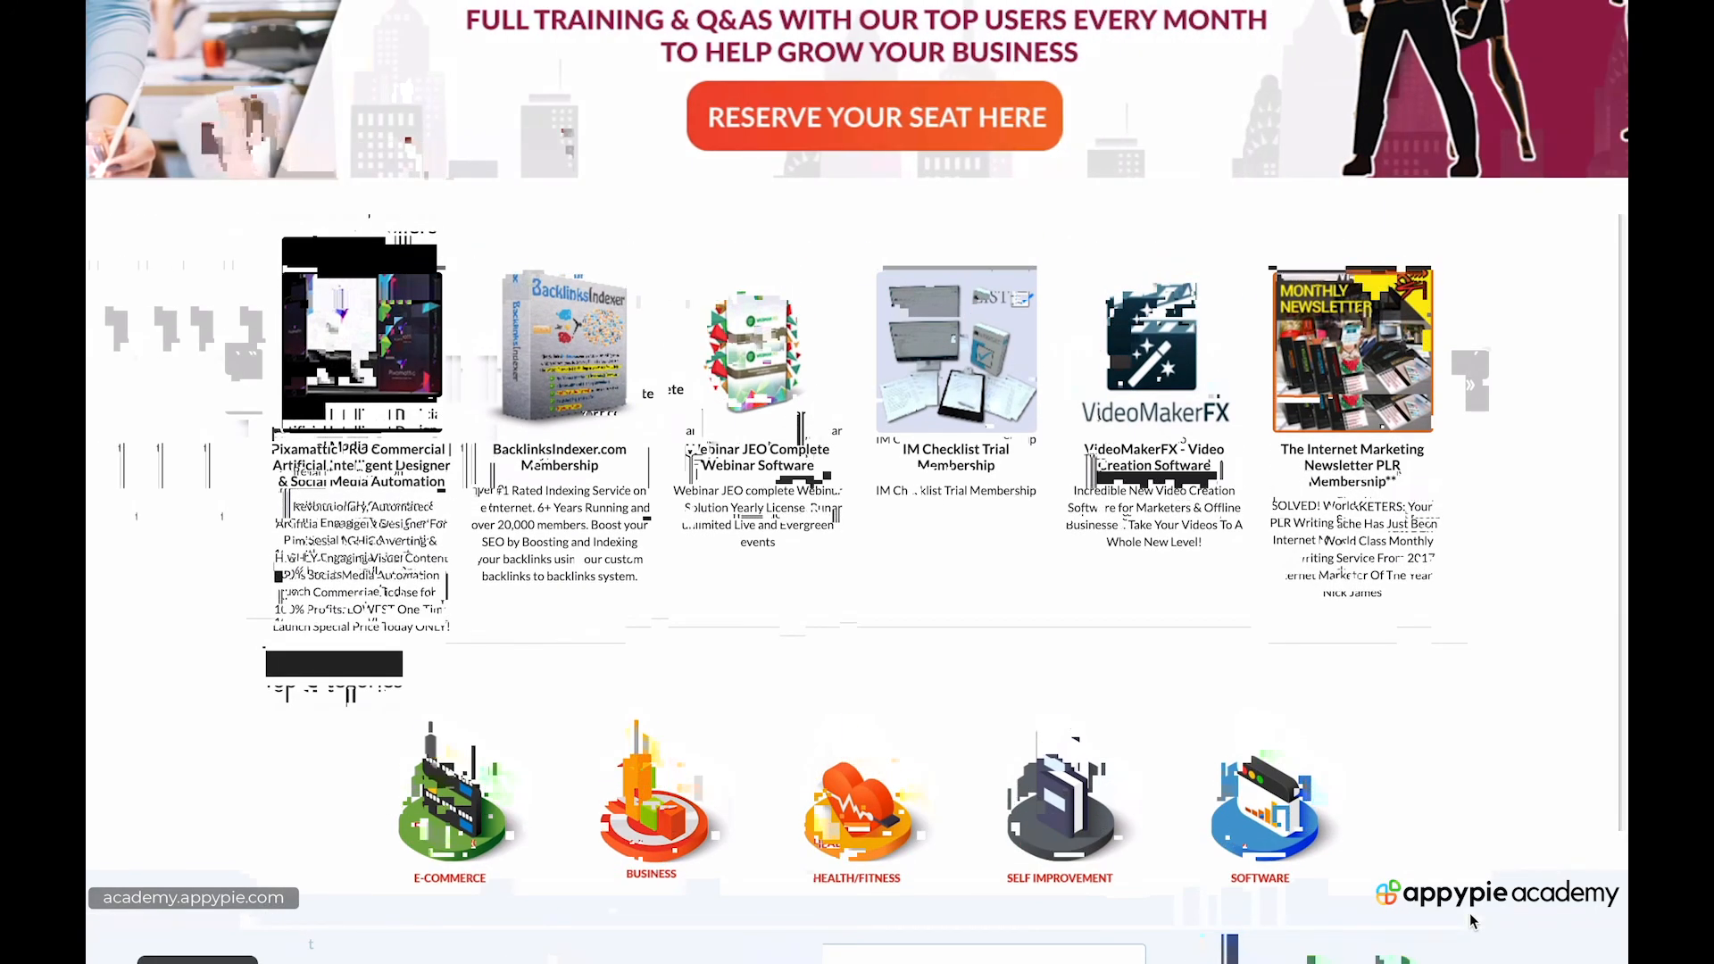
{"action": "scroll", "scroll_direction": "down", "scroll_amount": 3}
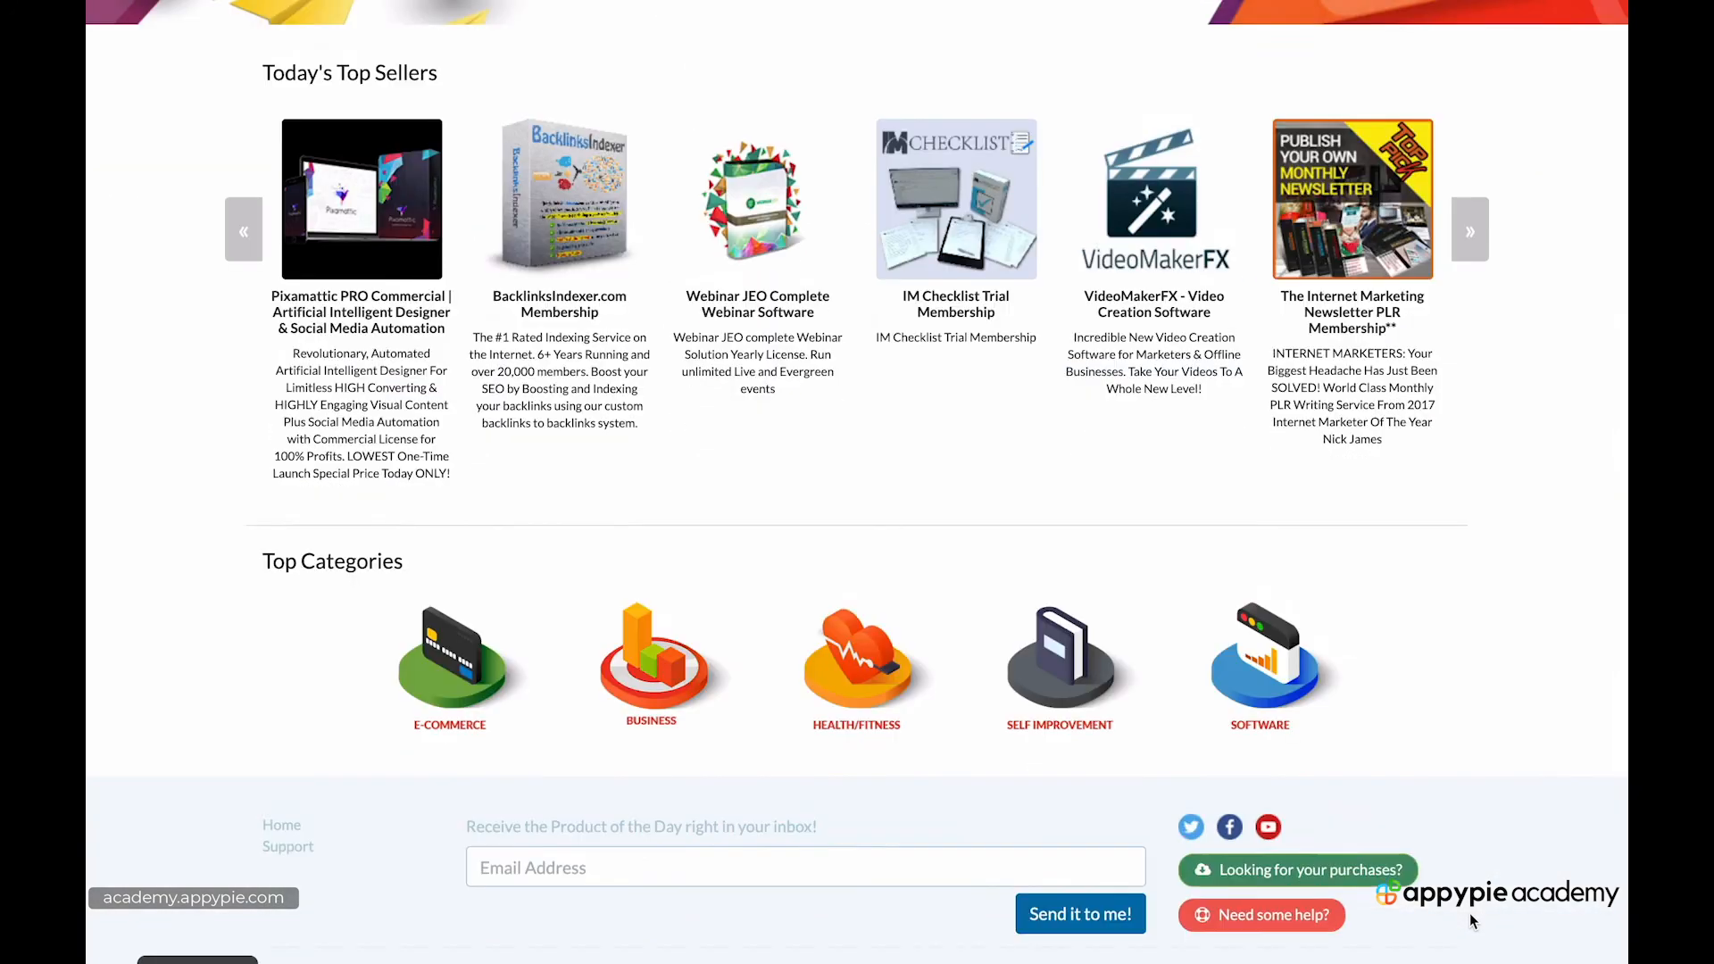